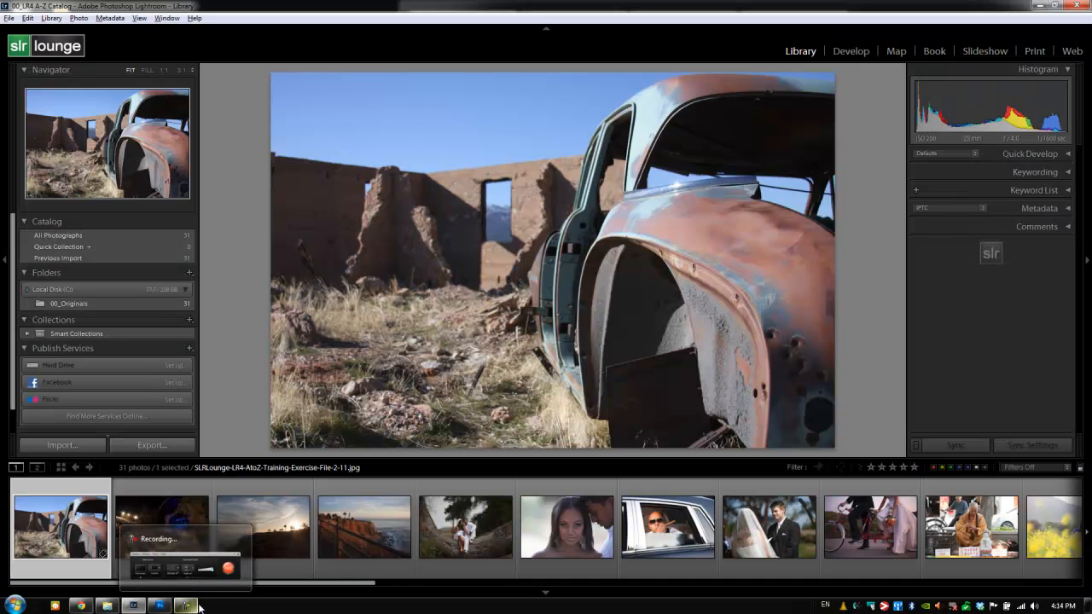
- Select the cliffside lighthouse photo and open its Export One File dialog
{"action": "left_click", "coordinate": [363, 526]}
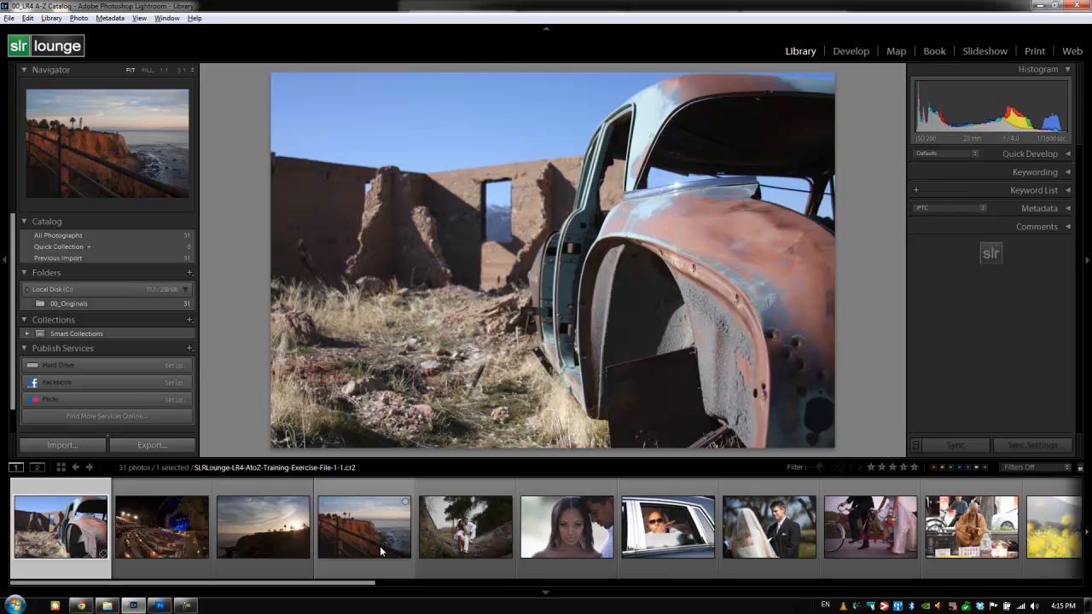
{"action": "left_click", "coordinate": [364, 526]}
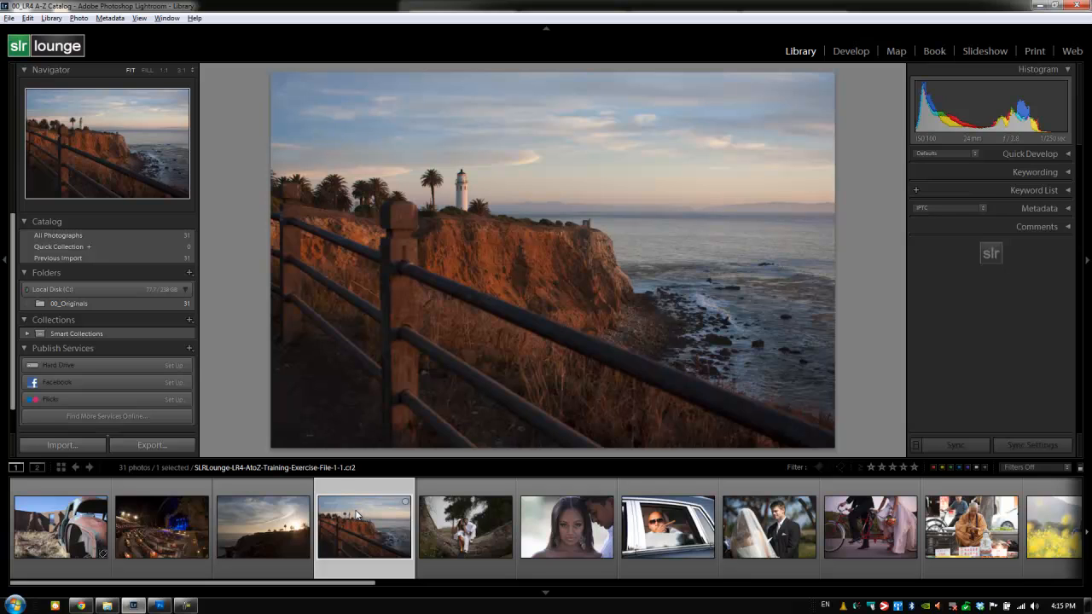
{"action": "left_click", "coordinate": [152, 444]}
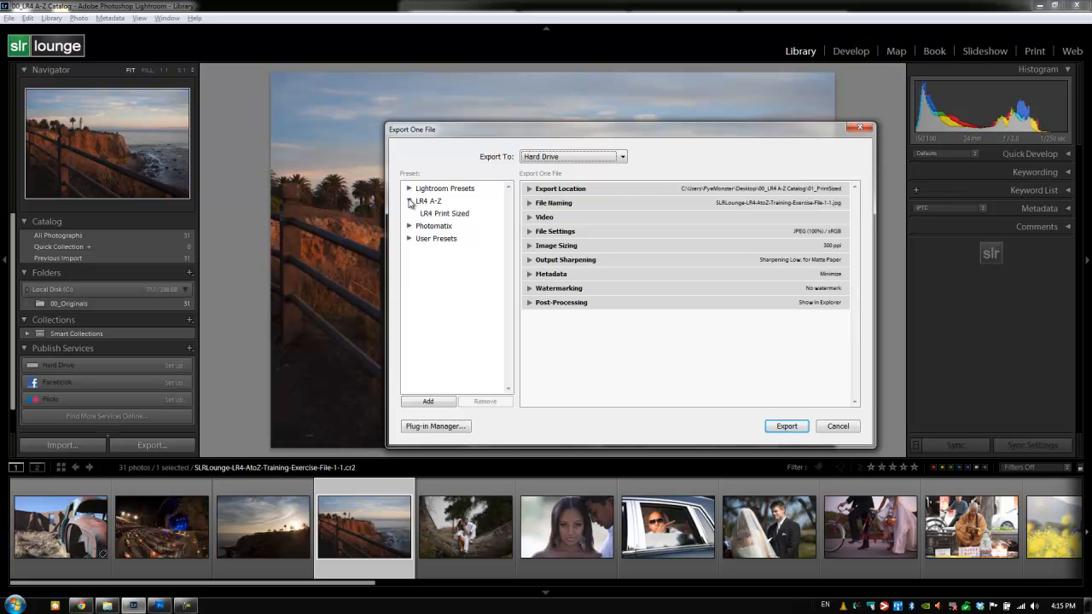
- Under the LR4 A-Z preset folder, set the export subfolder name to 02_WebSized
{"action": "left_click", "coordinate": [429, 201]}
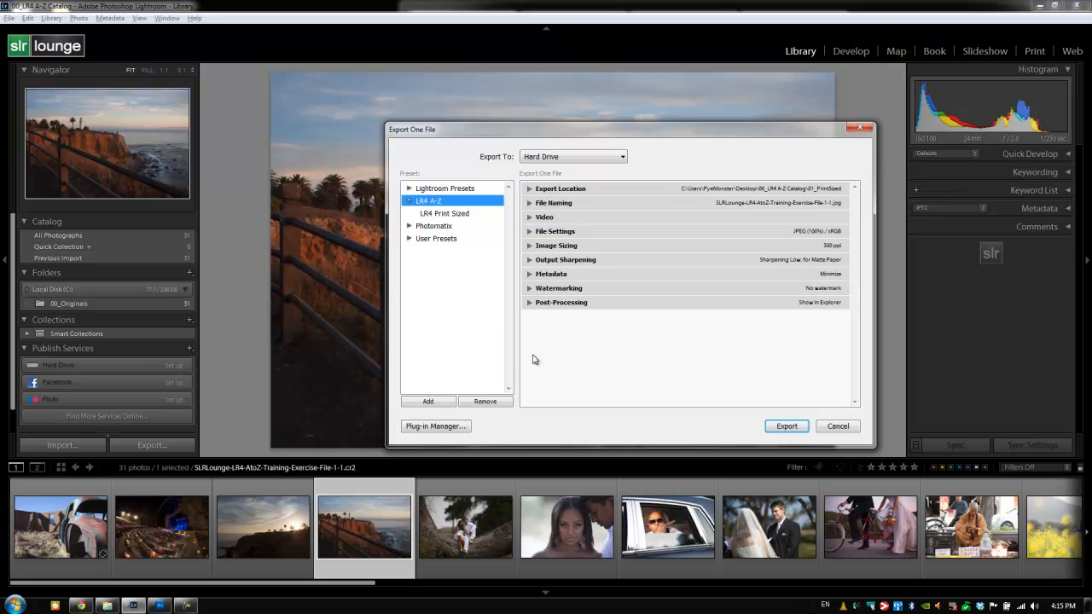
{"action": "mouse_move", "coordinate": [550, 332]}
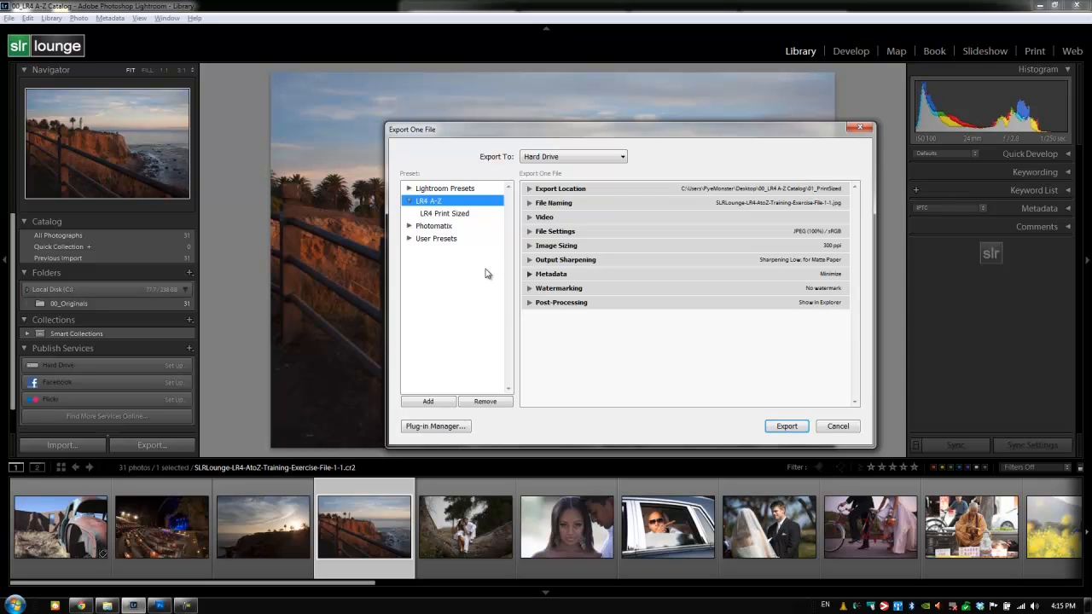
{"action": "mouse_move", "coordinate": [544, 174]}
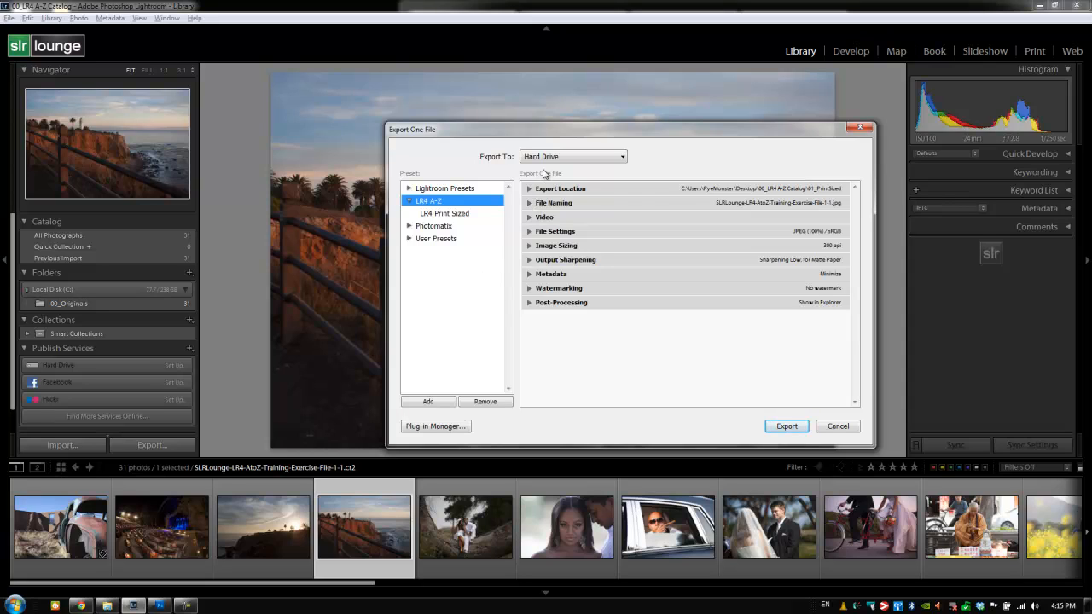
{"action": "left_click", "coordinate": [529, 188]}
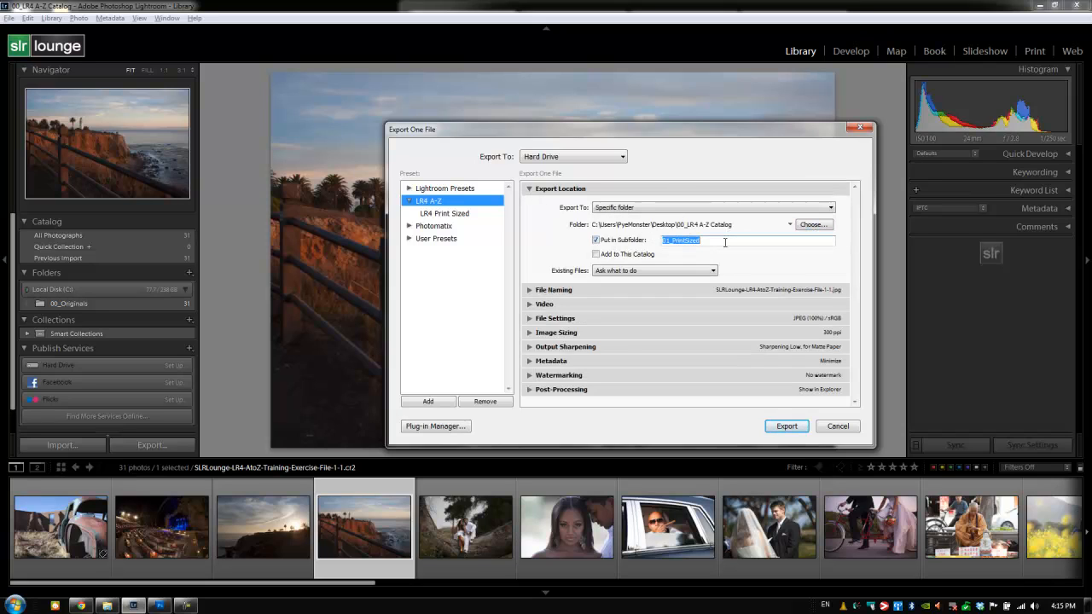
{"action": "type", "text": "02"}
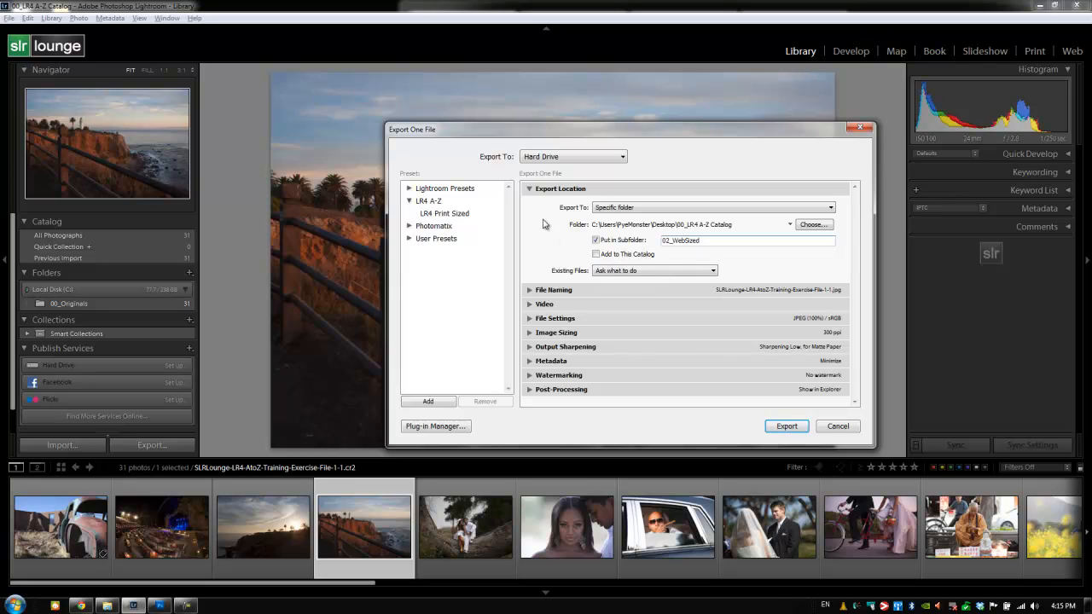
{"action": "left_click", "coordinate": [529, 189]}
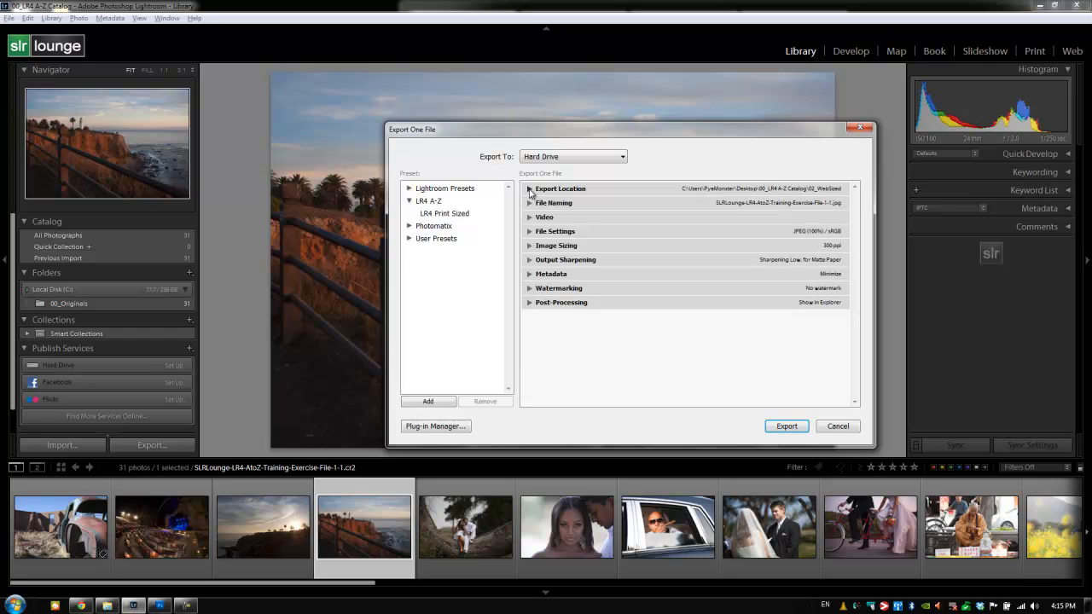
- Glance at File Naming, then reveal File Settings showing JPEG quality 100 in sRGB
{"action": "left_click", "coordinate": [530, 203]}
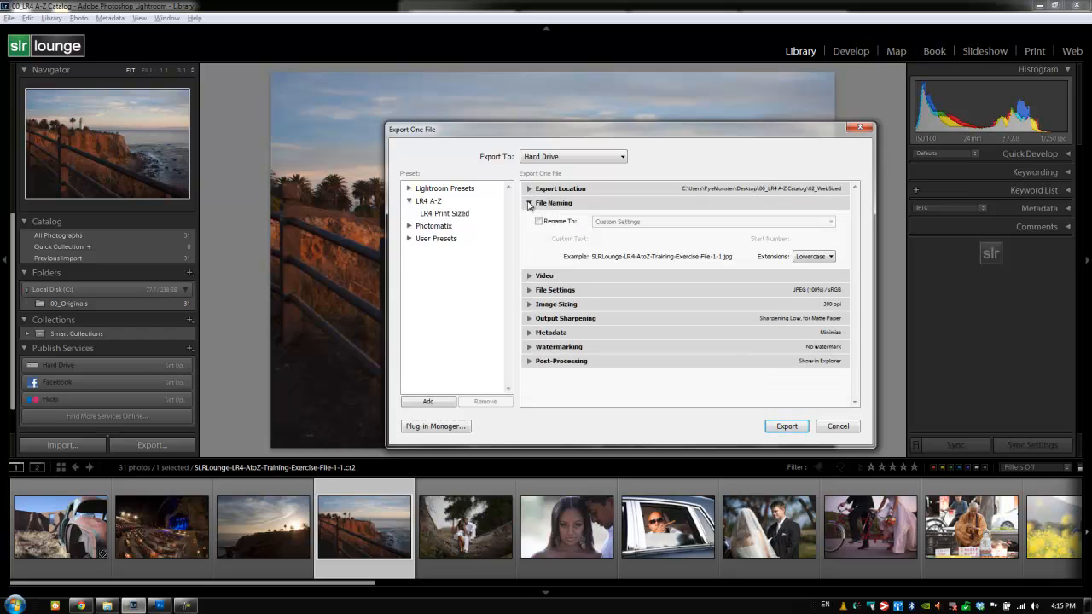
{"action": "left_click", "coordinate": [530, 203]}
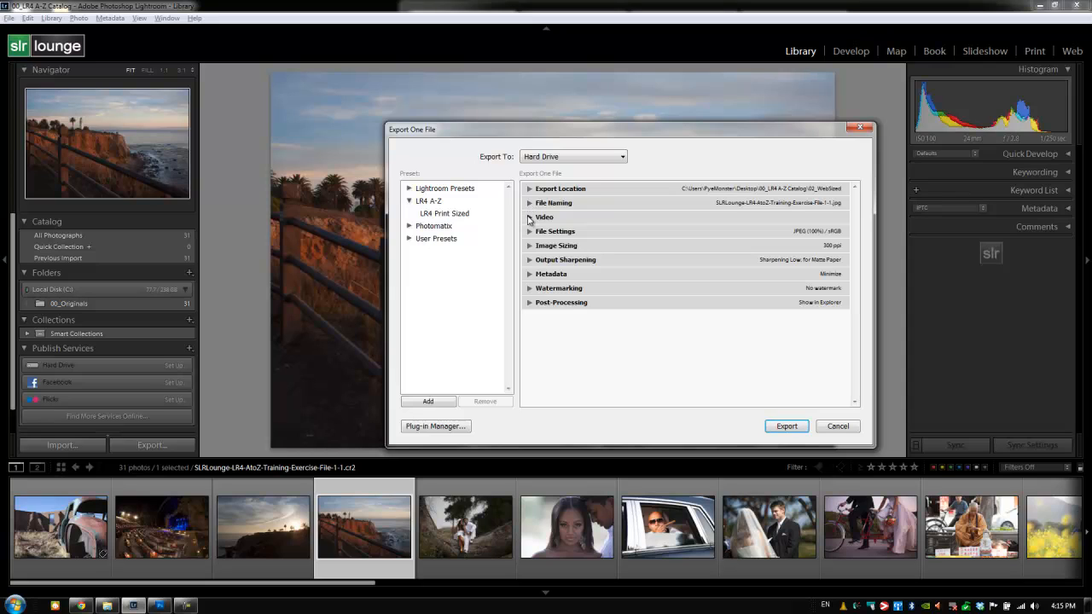
{"action": "mouse_move", "coordinate": [530, 245]}
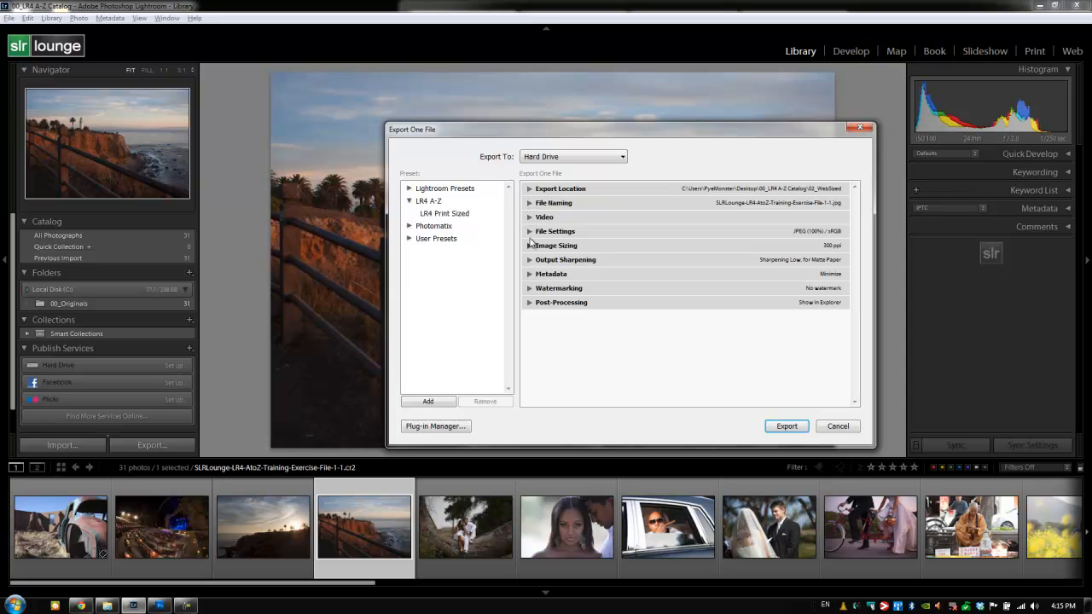
{"action": "left_click", "coordinate": [555, 231]}
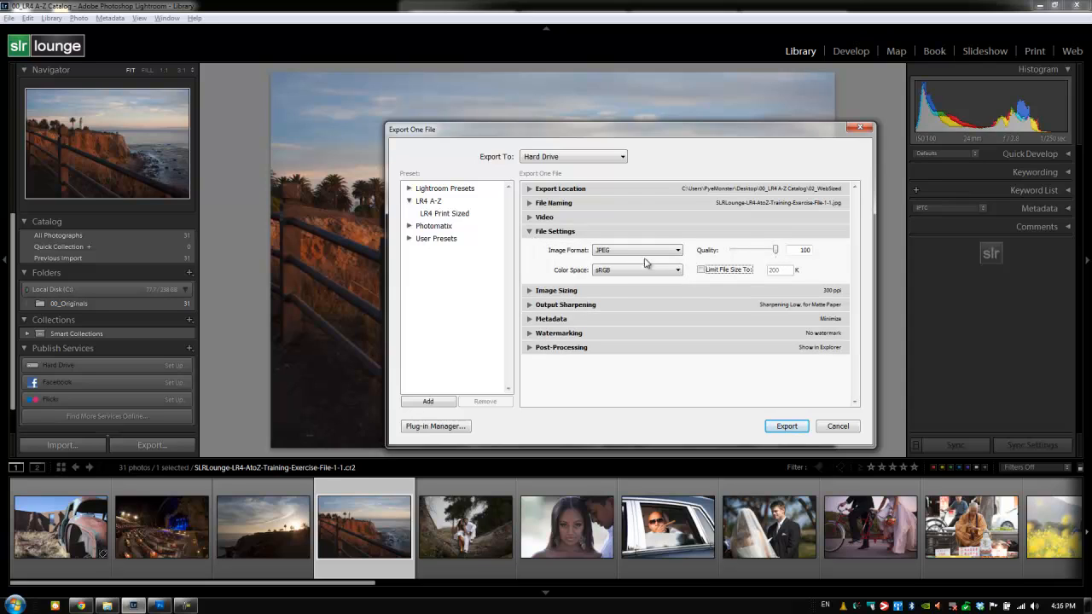
- Drag the JPEG Quality slider down to 75 and collapse File Settings
{"action": "left_click", "coordinate": [798, 250]}
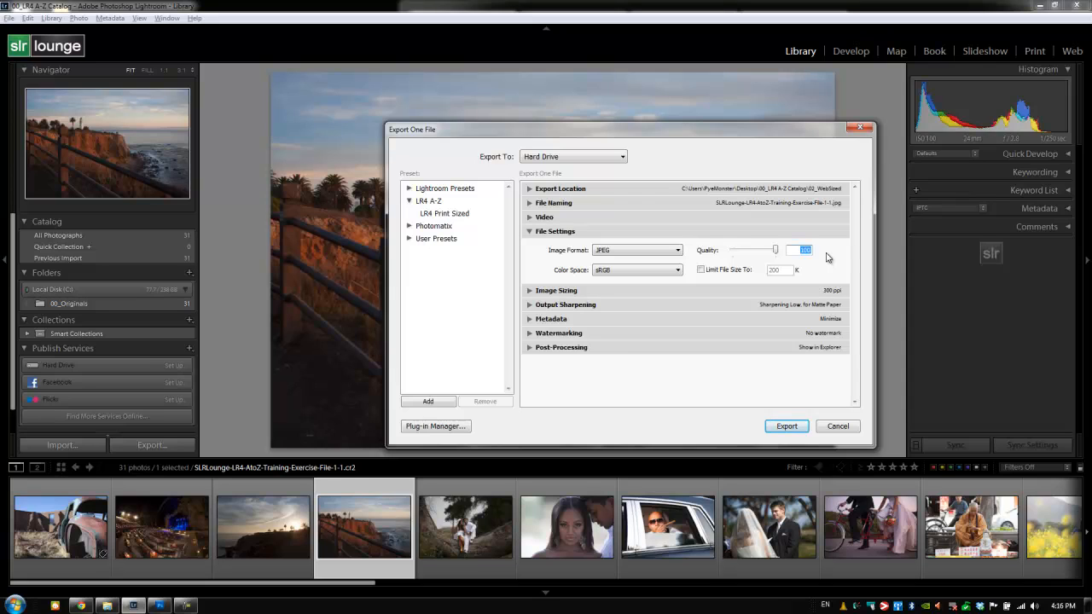
{"action": "left_click_drag", "start_coordinate": [777, 249], "coordinate": [764, 249]}
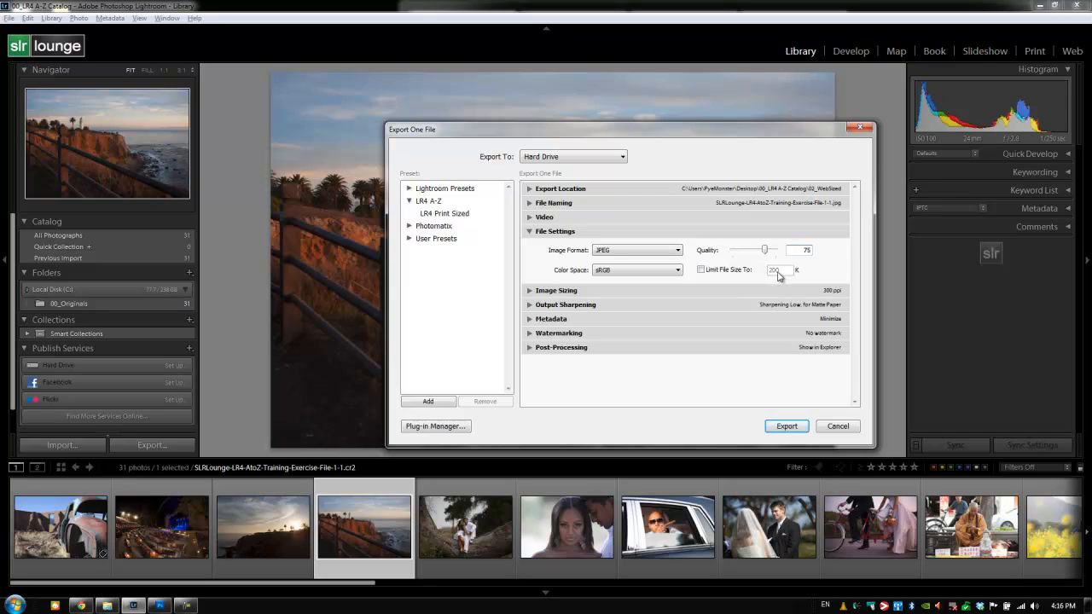
{"action": "mouse_move", "coordinate": [701, 270]}
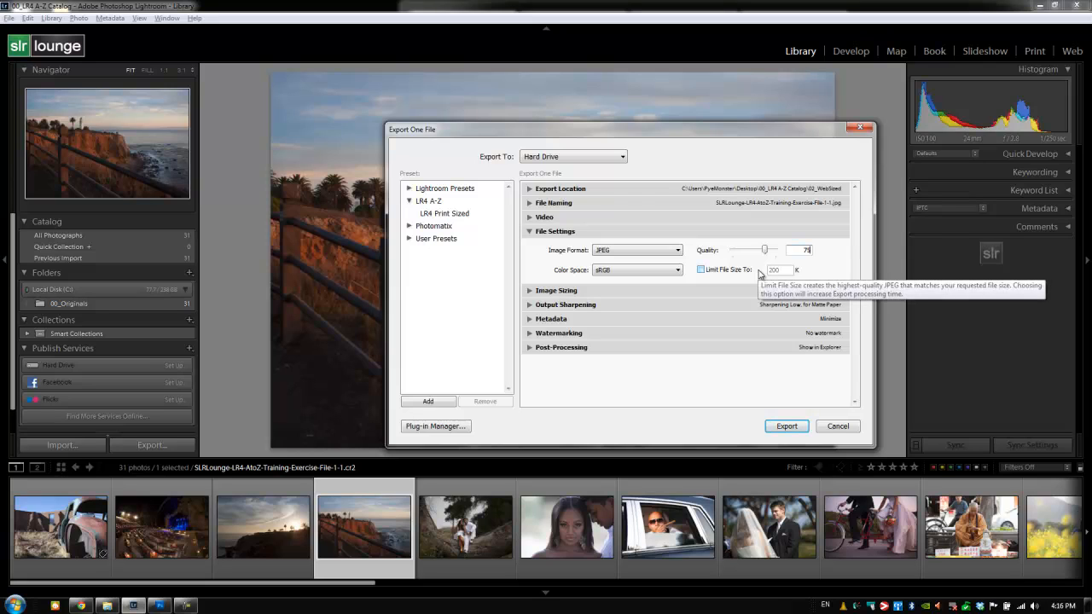
{"action": "left_click", "coordinate": [702, 270]}
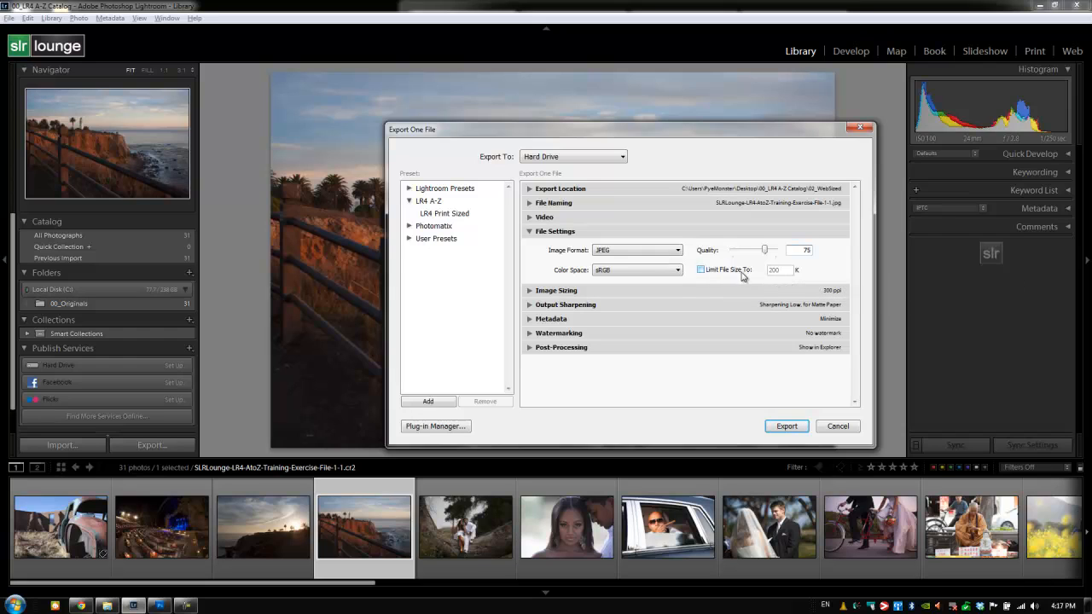
{"action": "left_click", "coordinate": [530, 231]}
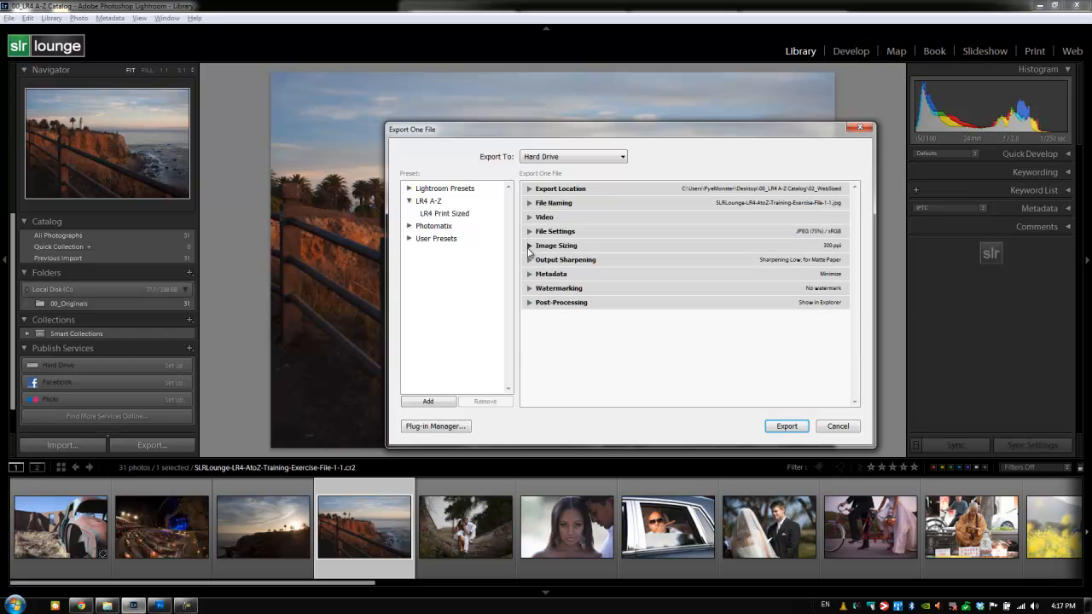
- Turn on resizing with Fit Long Edge set to 800 pixels
{"action": "left_click", "coordinate": [529, 246]}
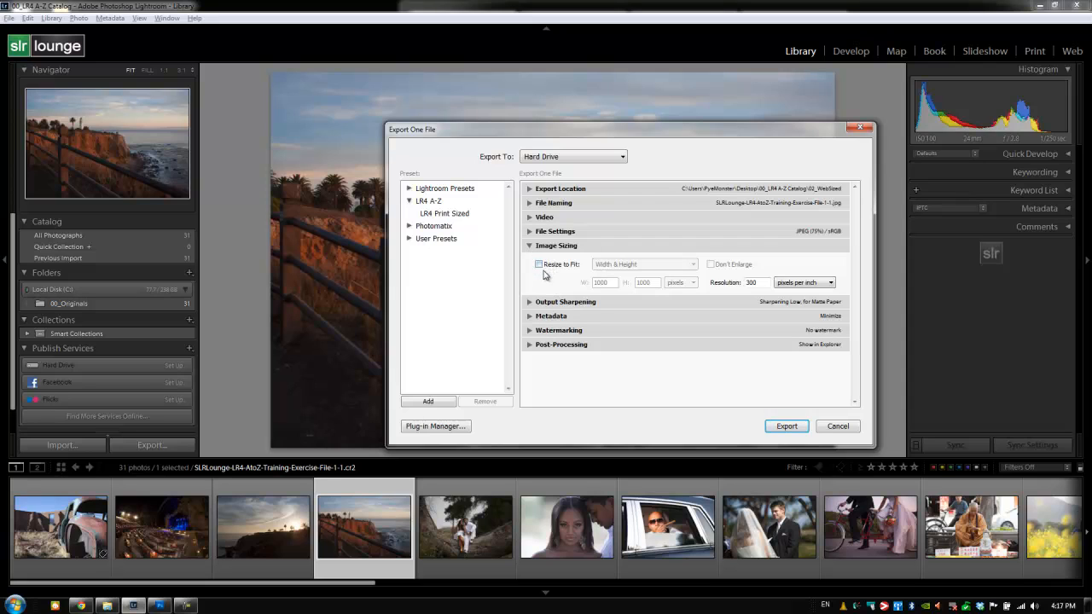
{"action": "left_click", "coordinate": [539, 264]}
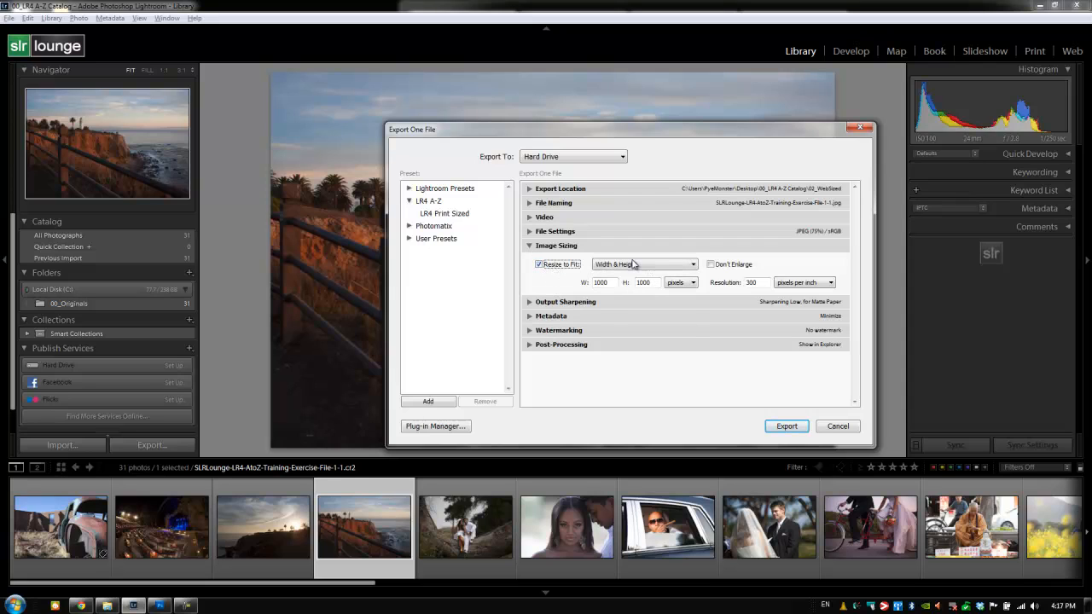
{"action": "left_click", "coordinate": [644, 264]}
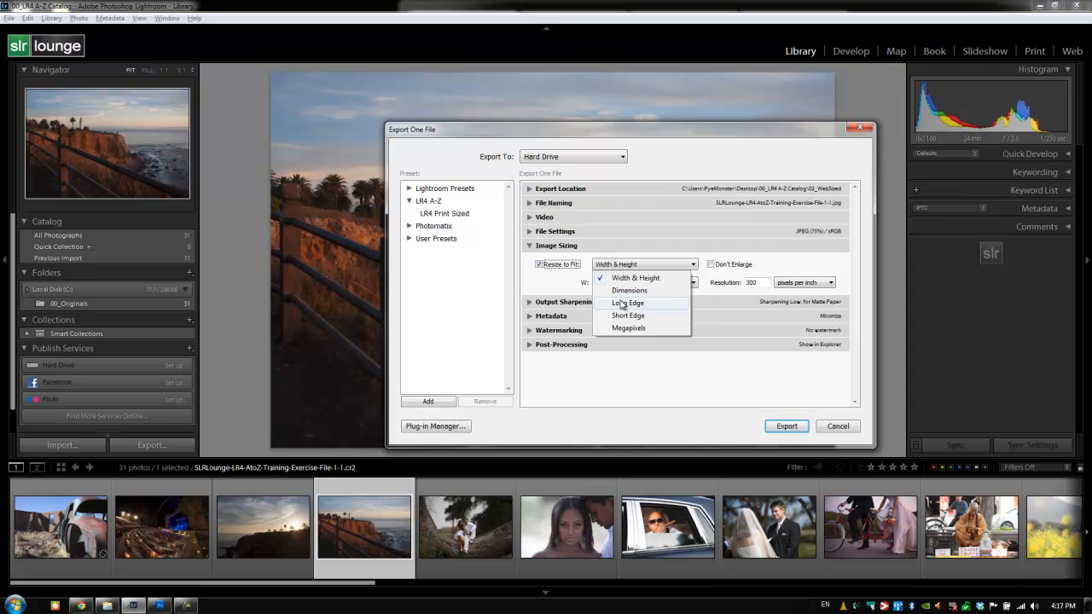
{"action": "left_click", "coordinate": [629, 302]}
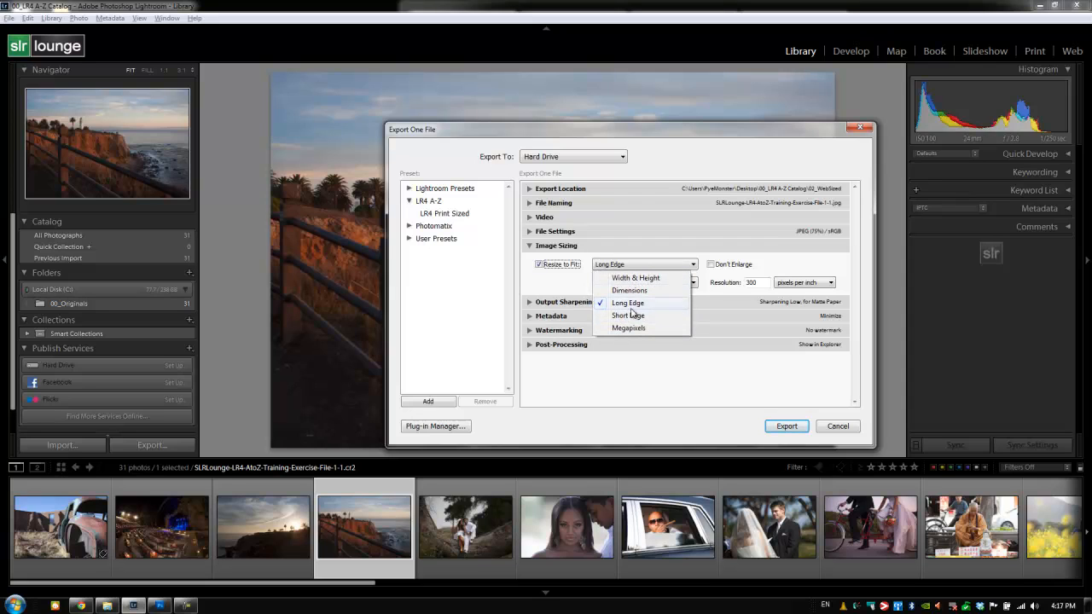
{"action": "left_click", "coordinate": [627, 303]}
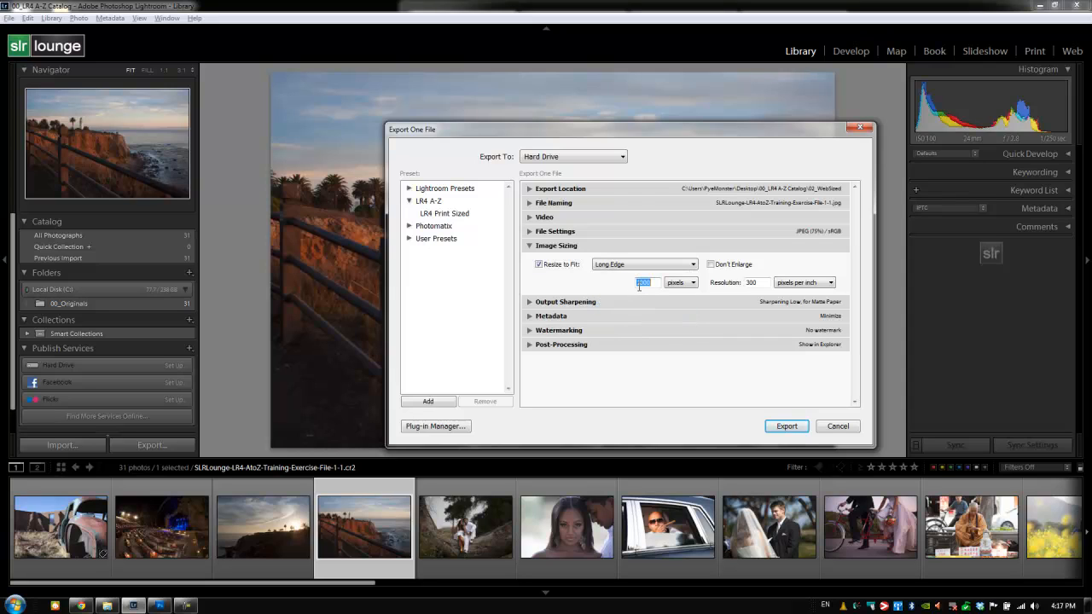
{"action": "type", "text": "800"}
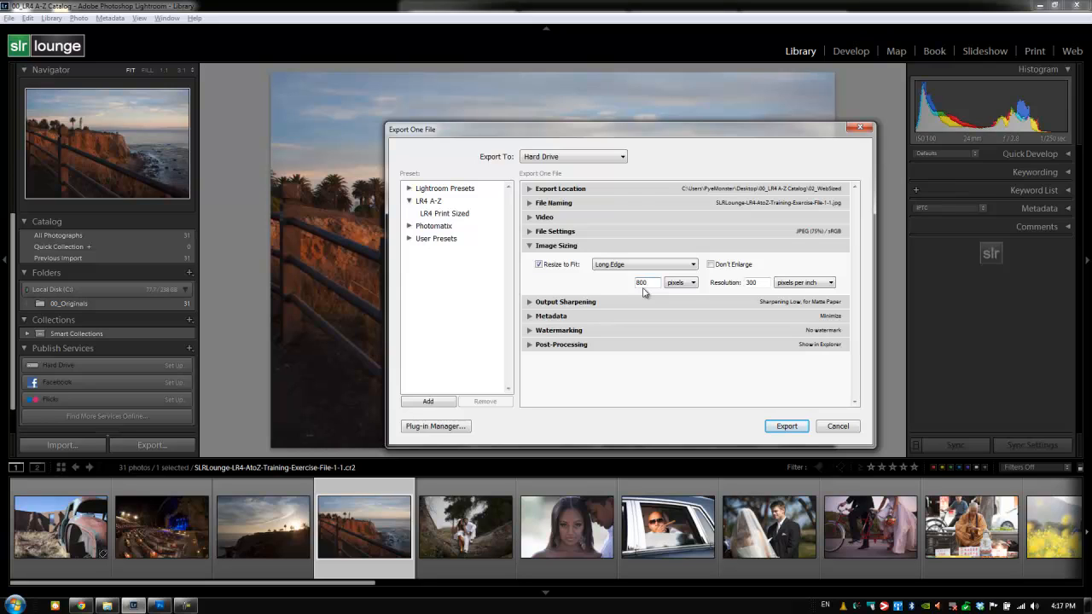
{"action": "mouse_move", "coordinate": [649, 293]}
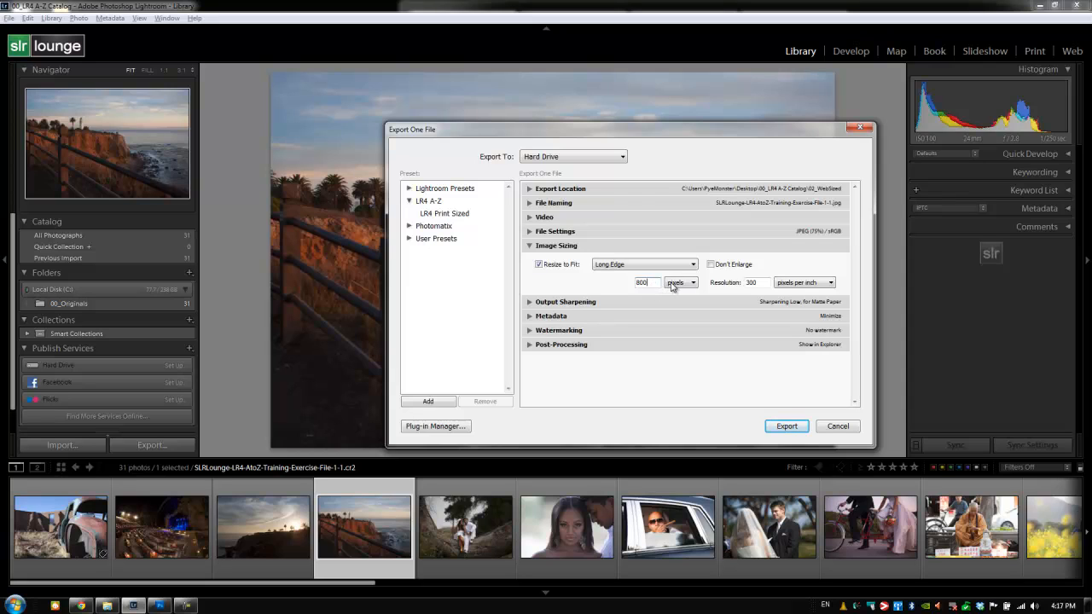
- Check Don't Enlarge and set the resolution to 72 pixels per inch
{"action": "left_click", "coordinate": [711, 264]}
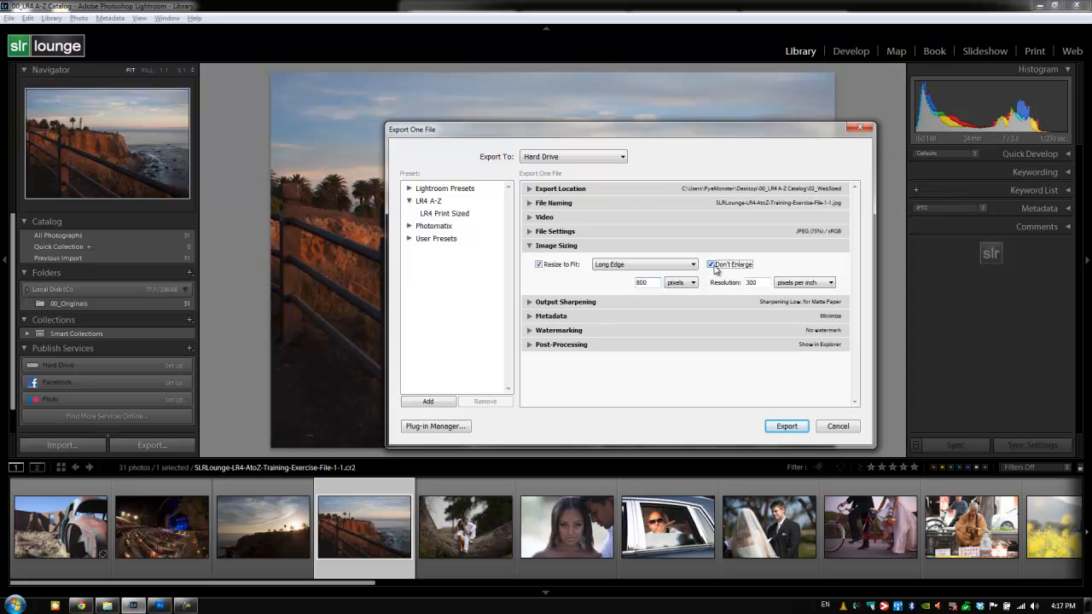
{"action": "mouse_move", "coordinate": [740, 272]}
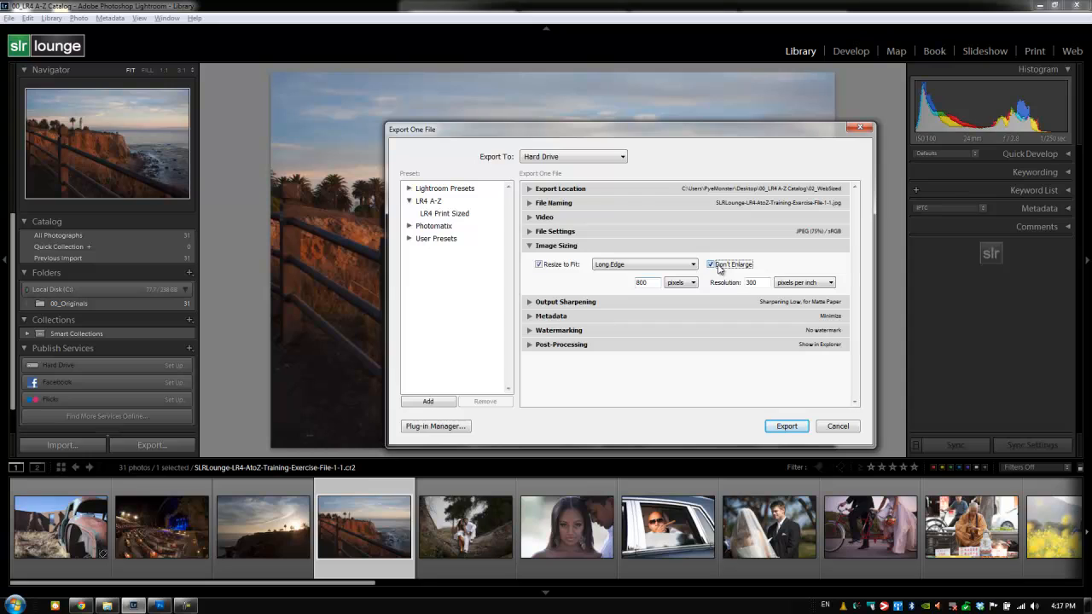
{"action": "left_click", "coordinate": [711, 264]}
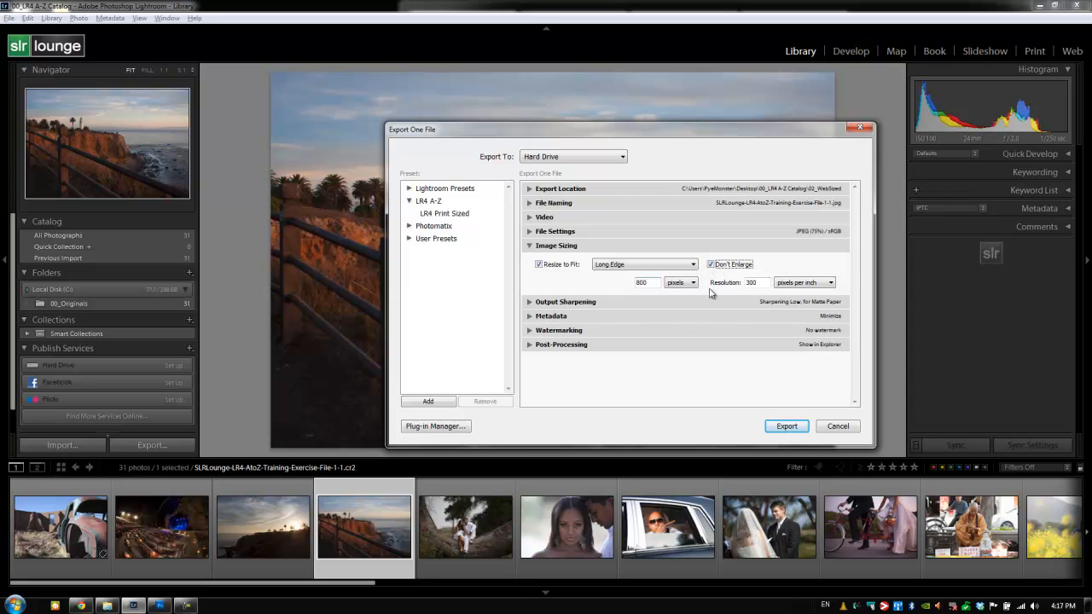
{"action": "left_click", "coordinate": [753, 282]}
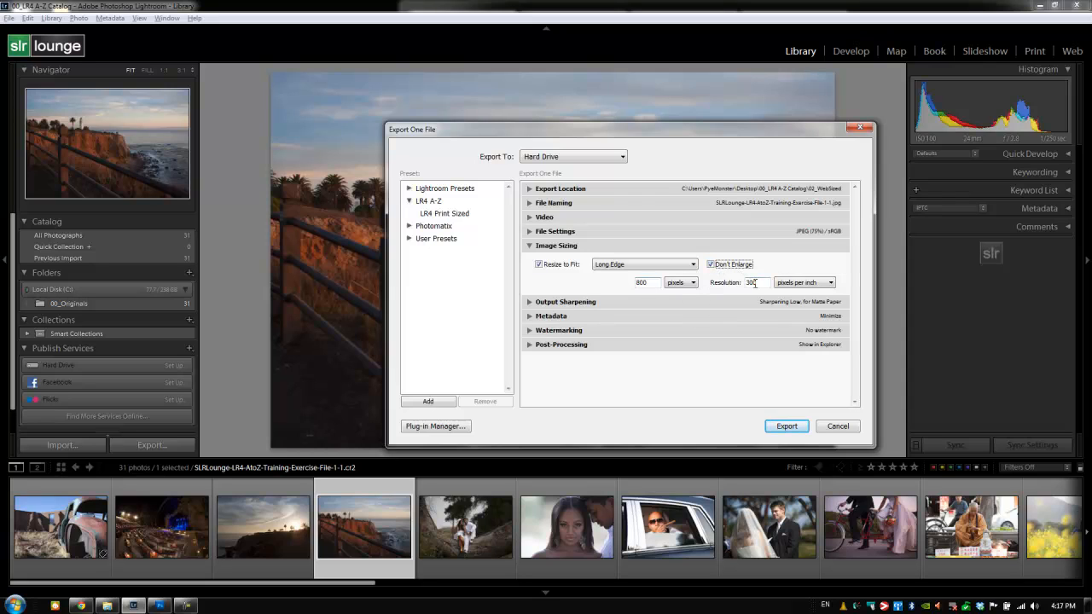
{"action": "type", "text": "7"}
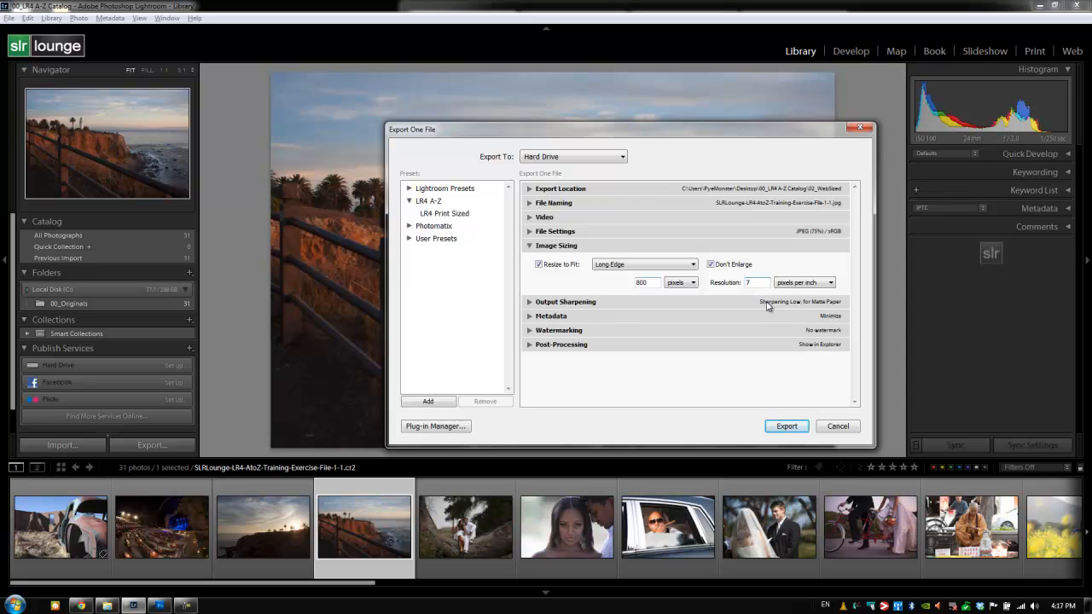
{"action": "type", "text": "2"}
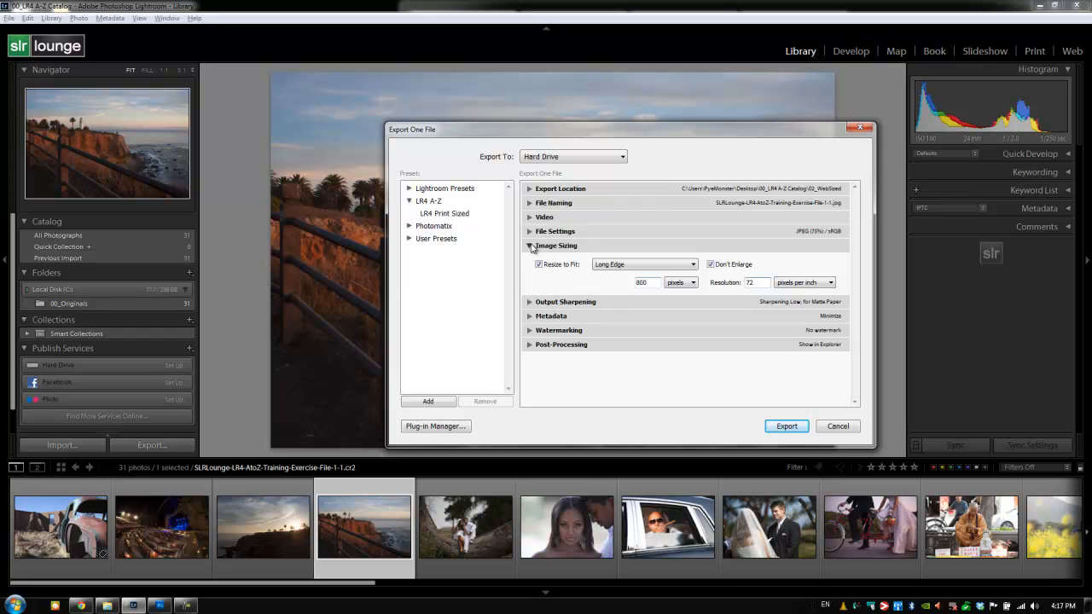
- Set Output Sharpening to Sharpen For Screen with a Standard amount
{"action": "left_click", "coordinate": [531, 246]}
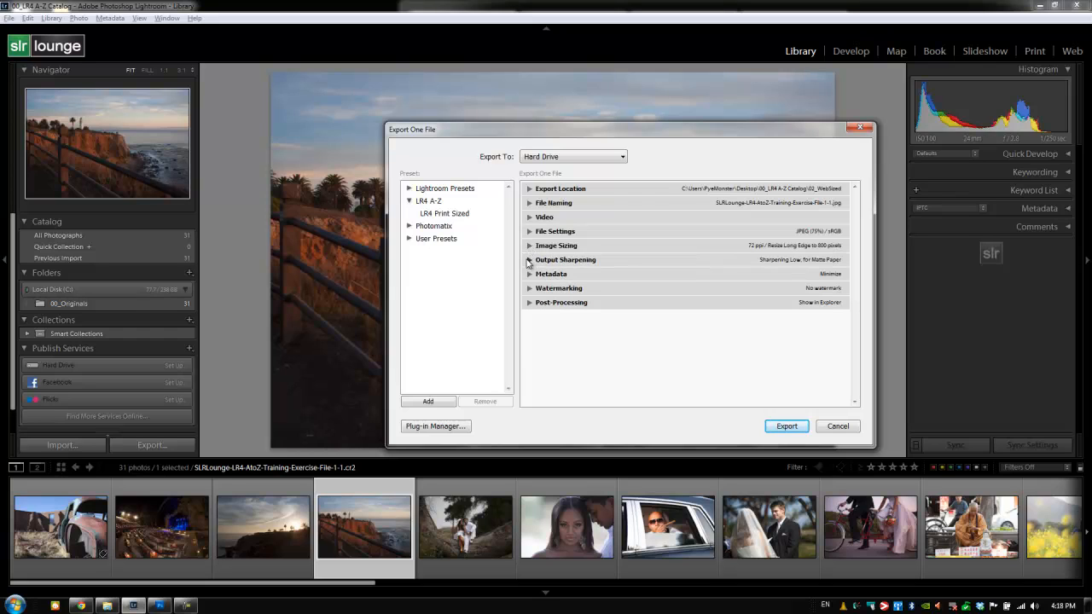
{"action": "left_click", "coordinate": [529, 259]}
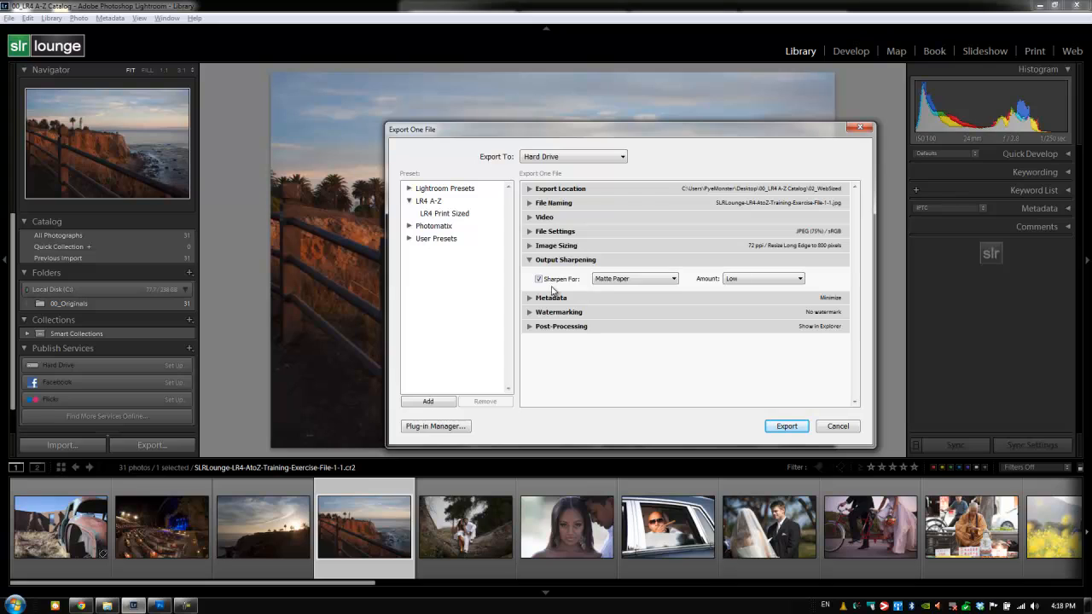
{"action": "left_click", "coordinate": [635, 278]}
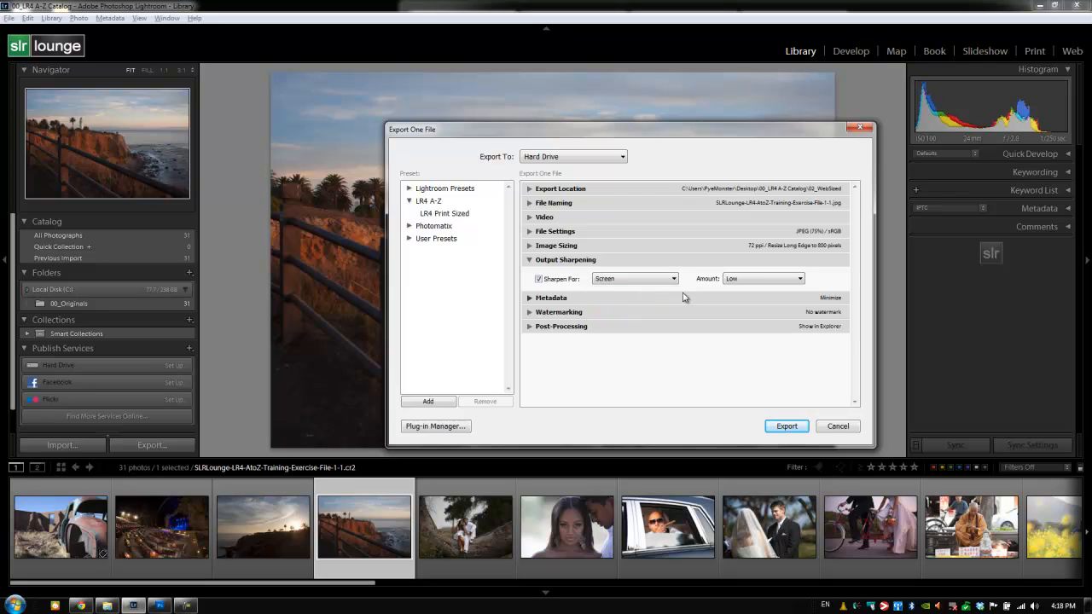
{"action": "left_click", "coordinate": [762, 278]}
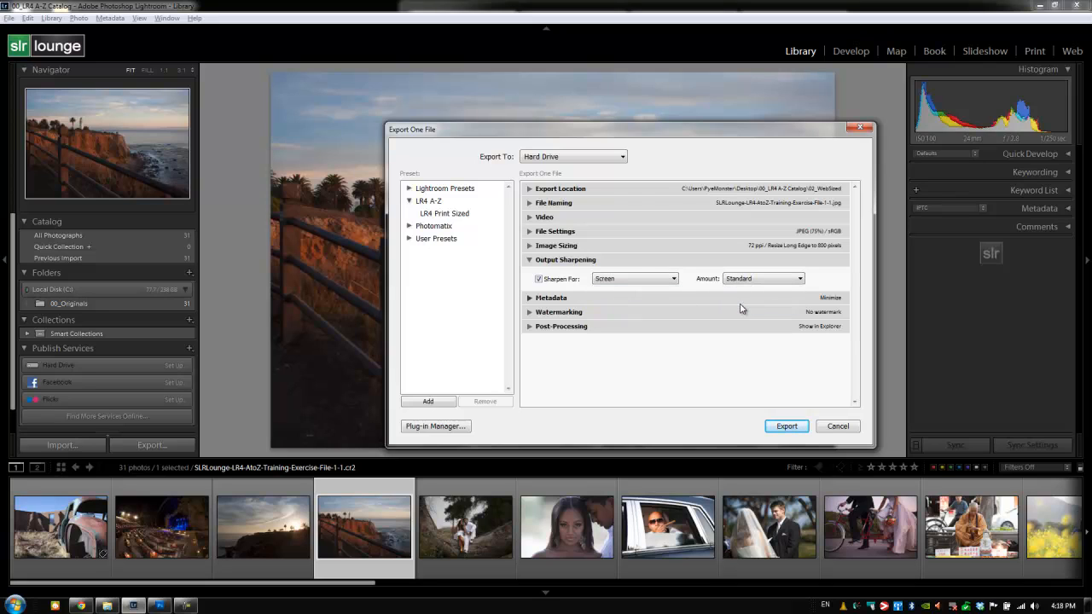
{"action": "left_click", "coordinate": [529, 260]}
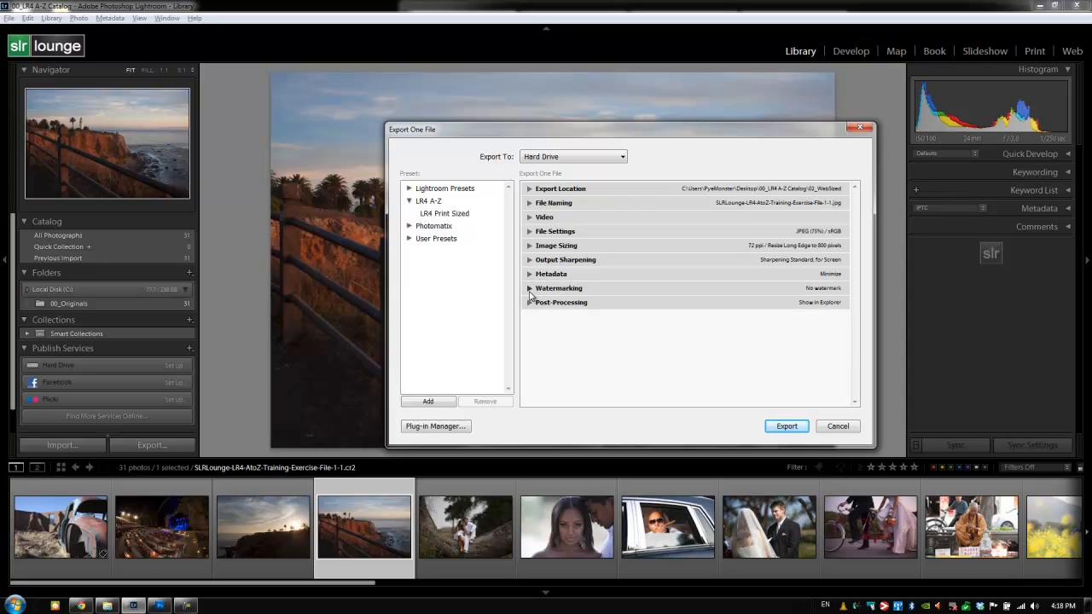
- Enable the SLR Lounge watermark and keep post-export action as Show in Explorer
{"action": "left_click", "coordinate": [529, 288]}
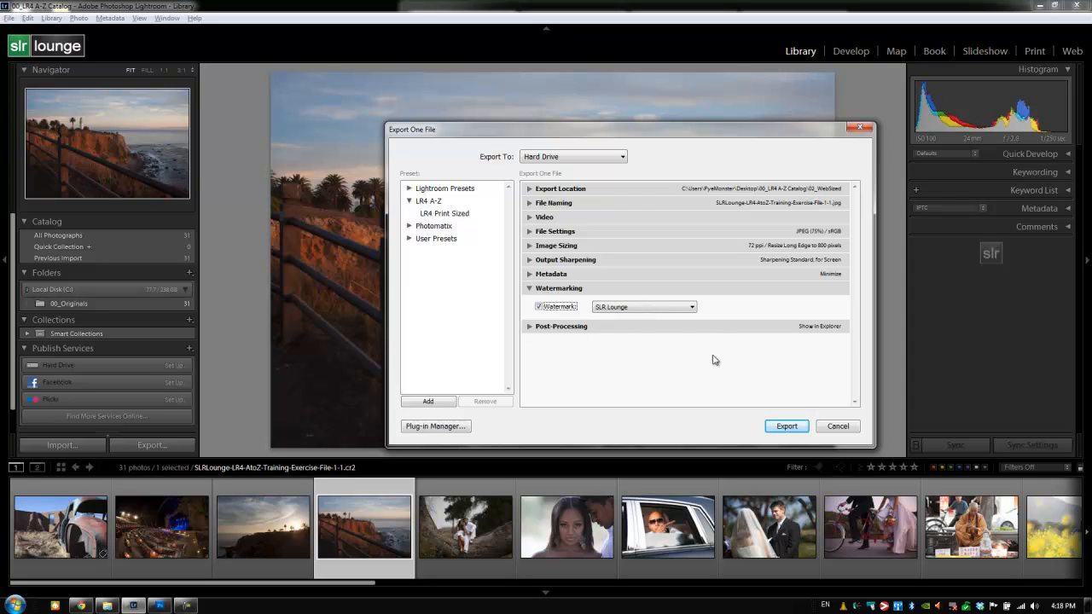
{"action": "mouse_move", "coordinate": [621, 331]}
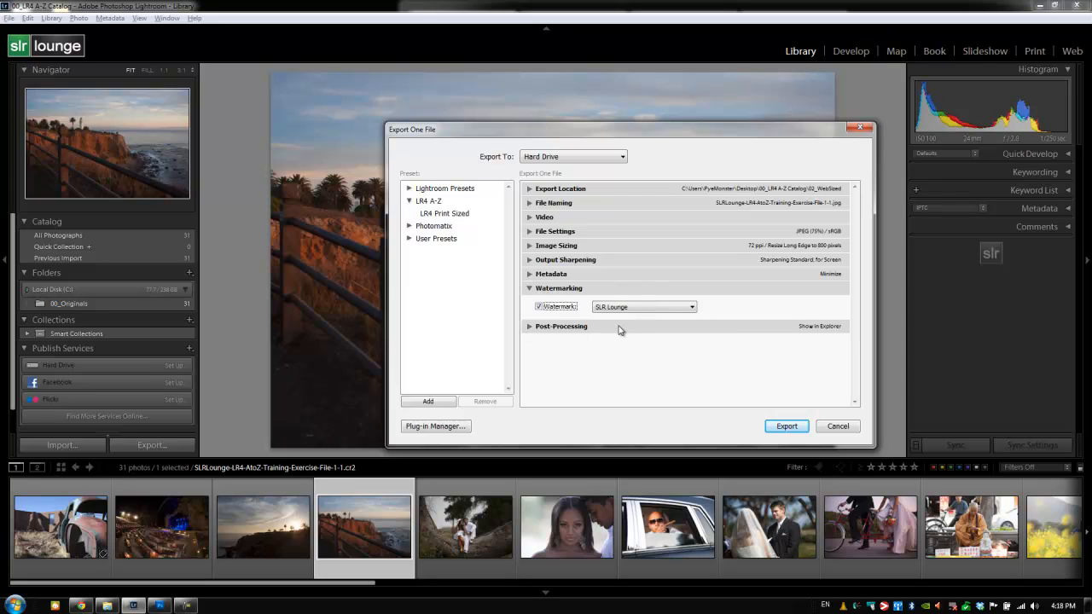
{"action": "left_click", "coordinate": [529, 288]}
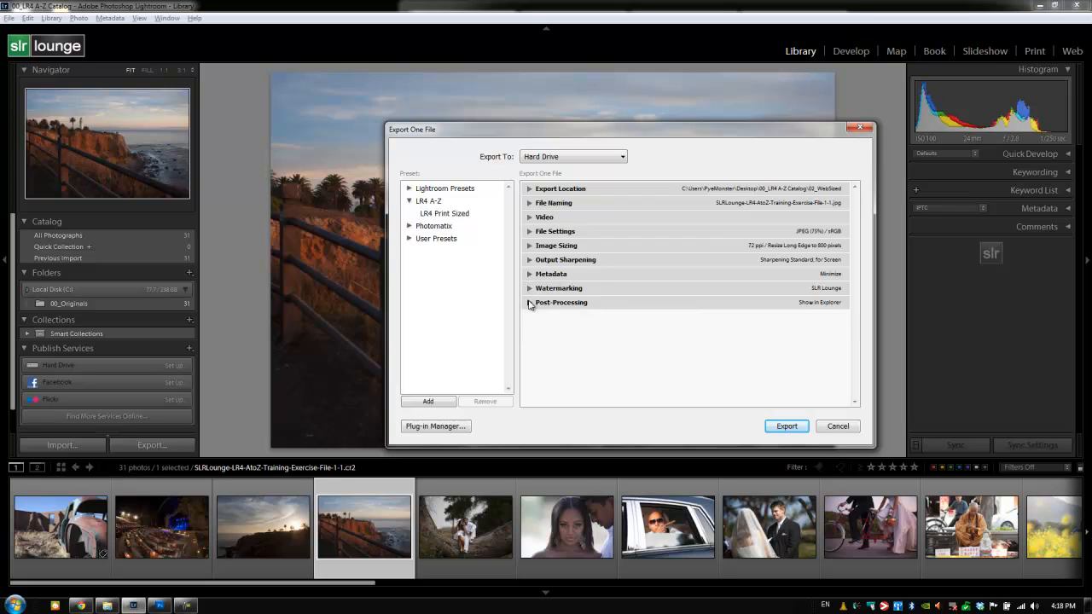
{"action": "left_click", "coordinate": [529, 302]}
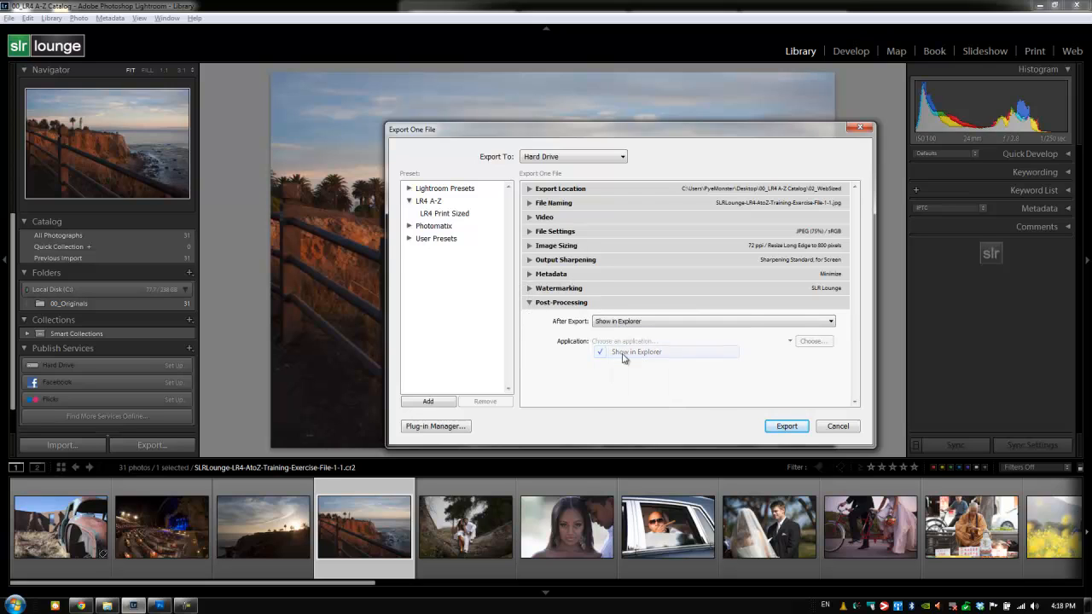
{"action": "left_click", "coordinate": [530, 302]}
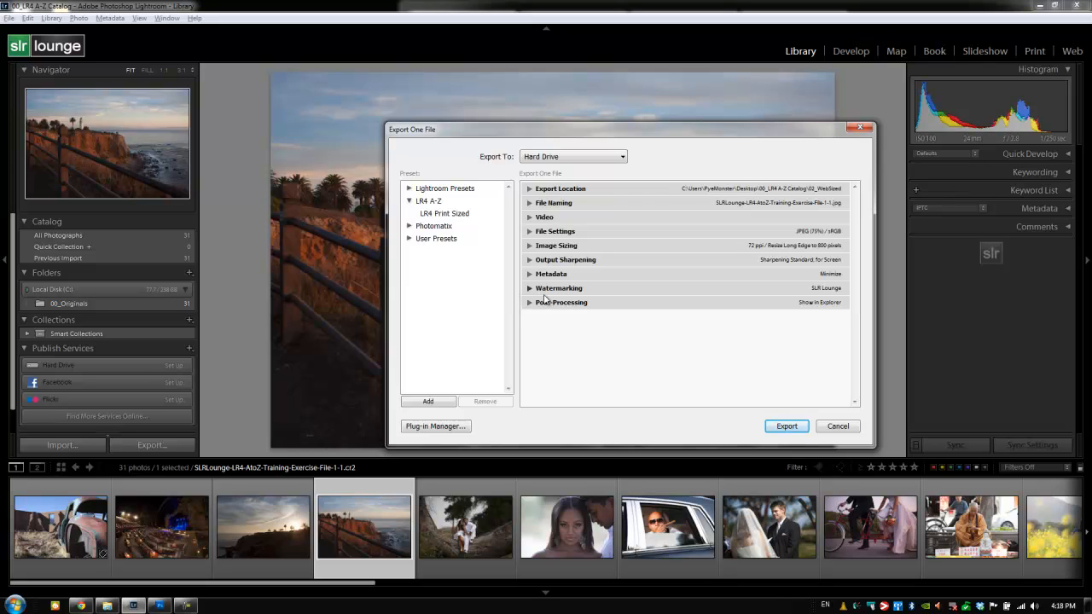
{"action": "mouse_move", "coordinate": [574, 359]}
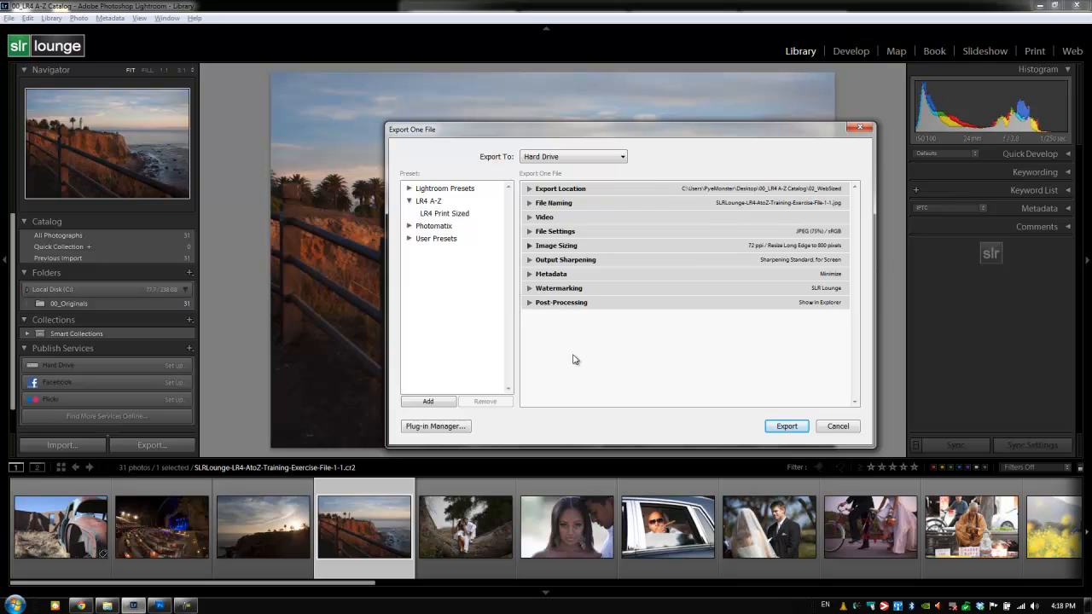
- Save the settings as preset 'LR4 Web Sized' in the LR4 A-Z folder and export
{"action": "left_click", "coordinate": [427, 401]}
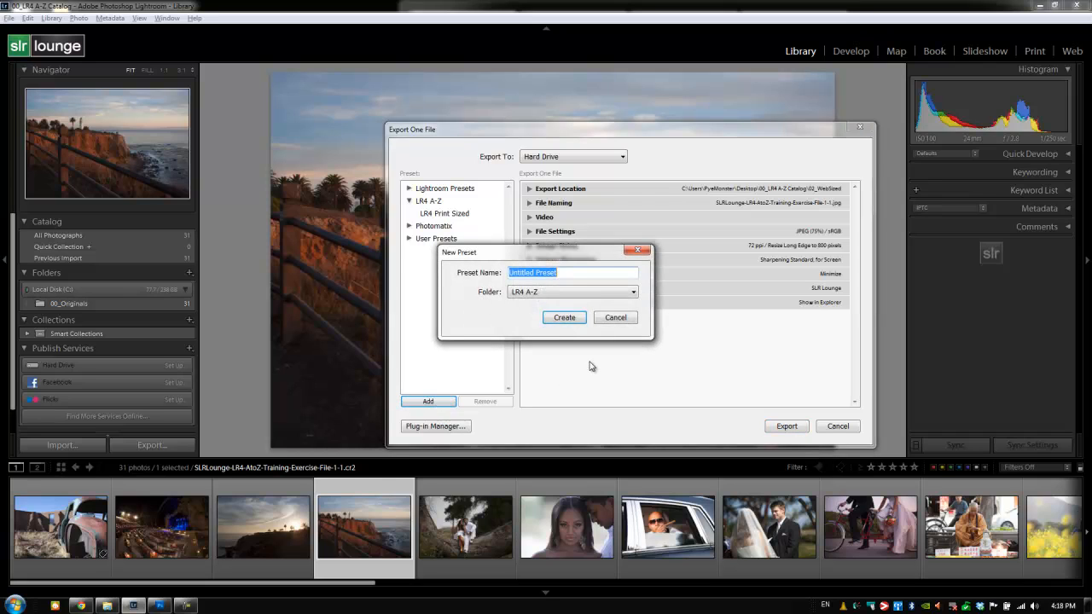
{"action": "type", "text": "We"}
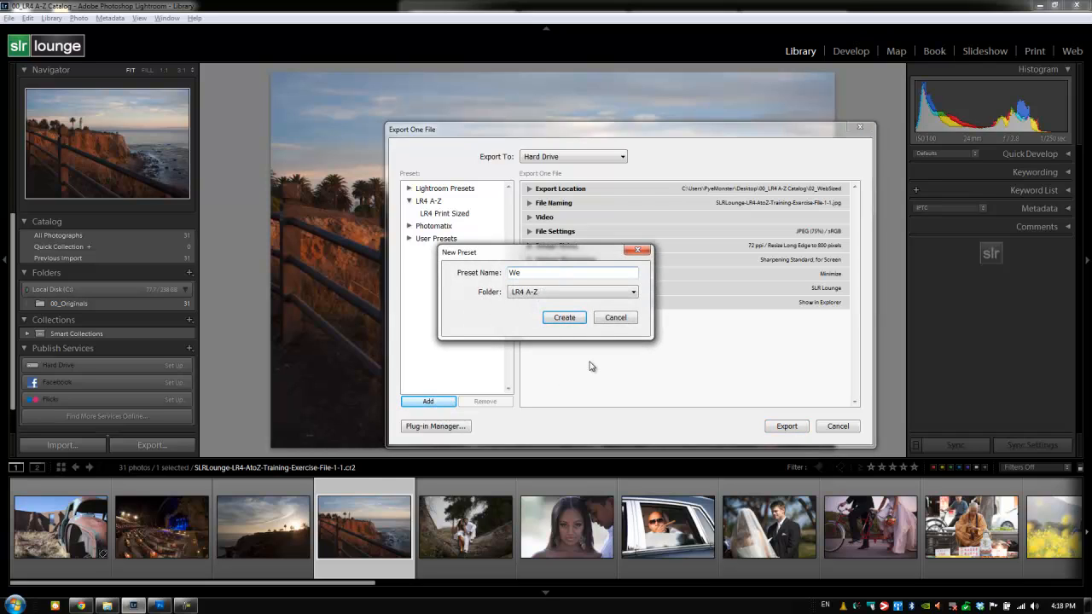
{"action": "type", "text": "LR4 Web Sized"}
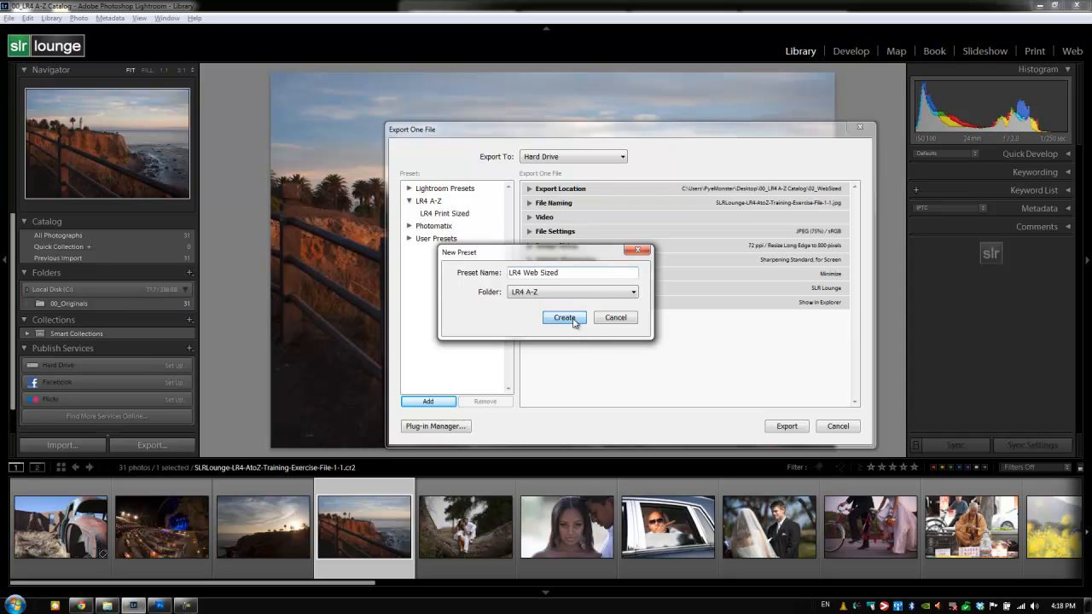
{"action": "left_click", "coordinate": [564, 317]}
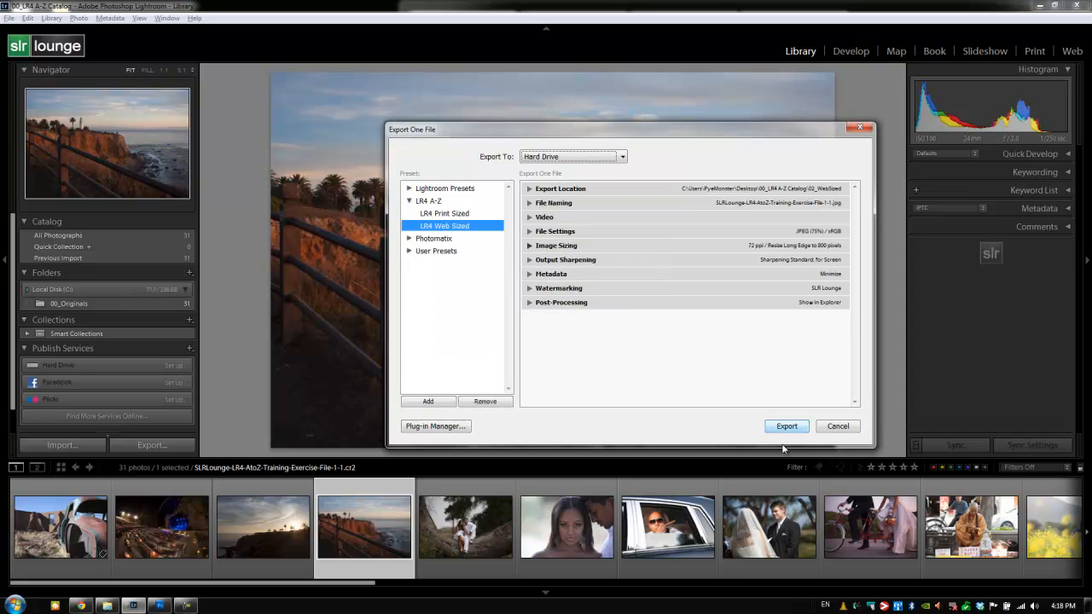
{"action": "left_click", "coordinate": [786, 426]}
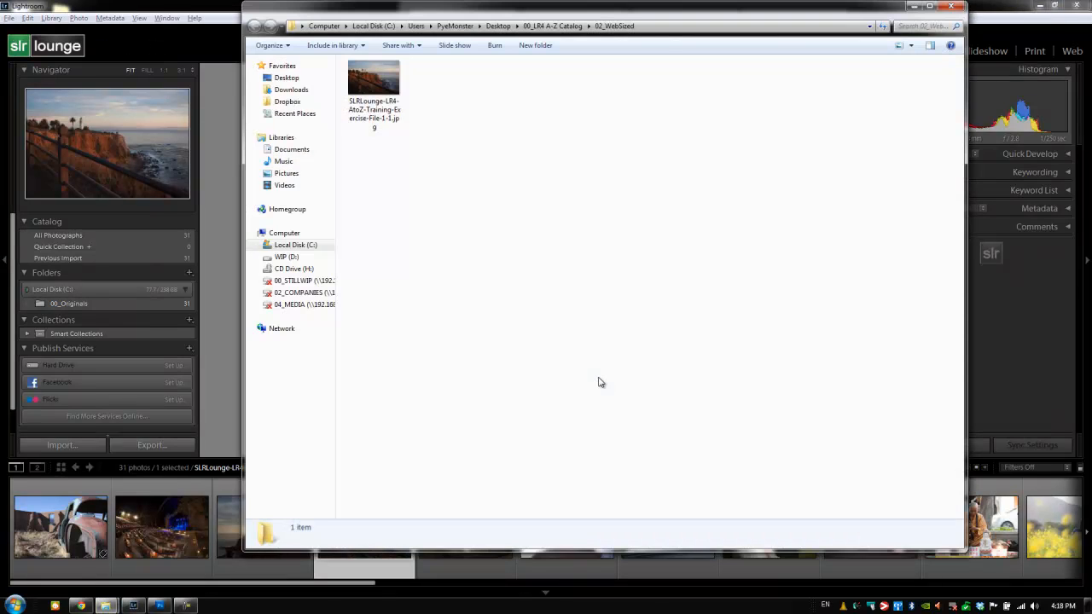
{"action": "mouse_move", "coordinate": [407, 97]}
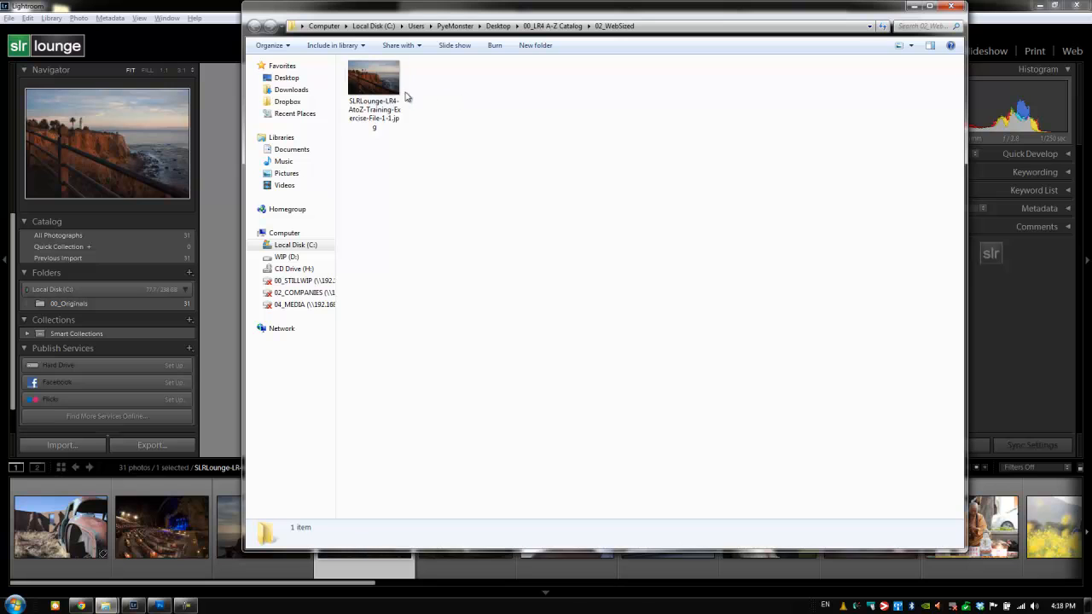
- Open the exported lighthouse JPEG from 02_WebSized in Windows Photo Viewer
{"action": "double_click", "coordinate": [373, 77]}
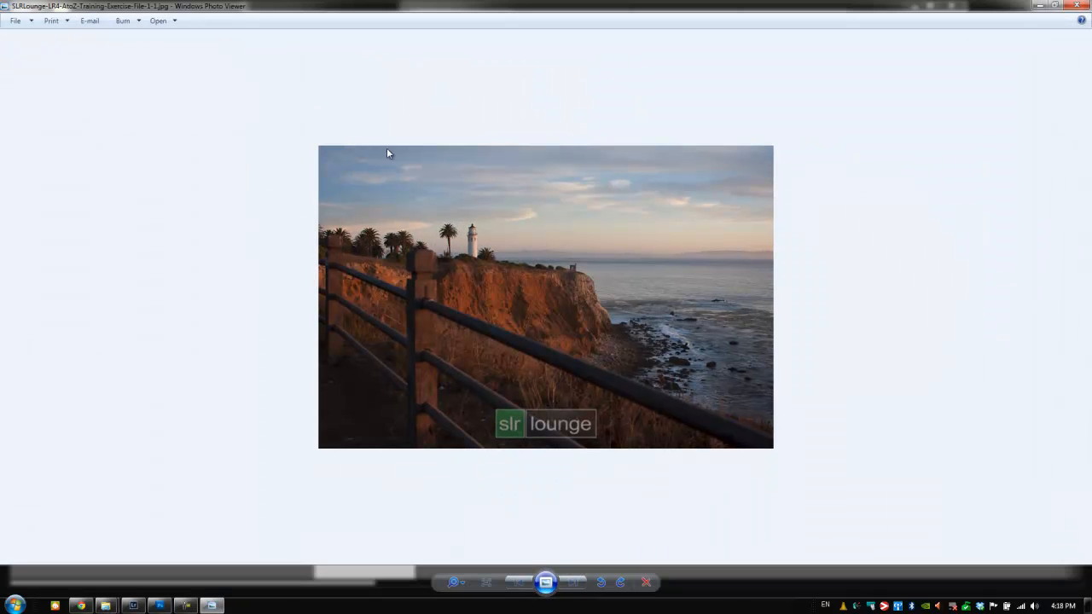
{"action": "mouse_move", "coordinate": [509, 405]}
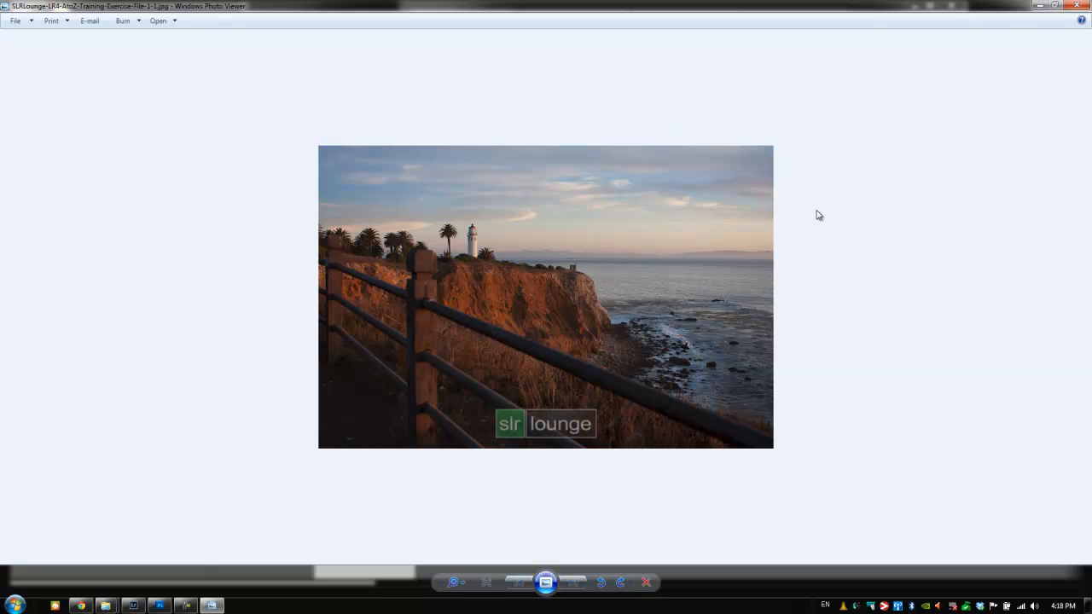
{"action": "mouse_move", "coordinate": [1042, 49]}
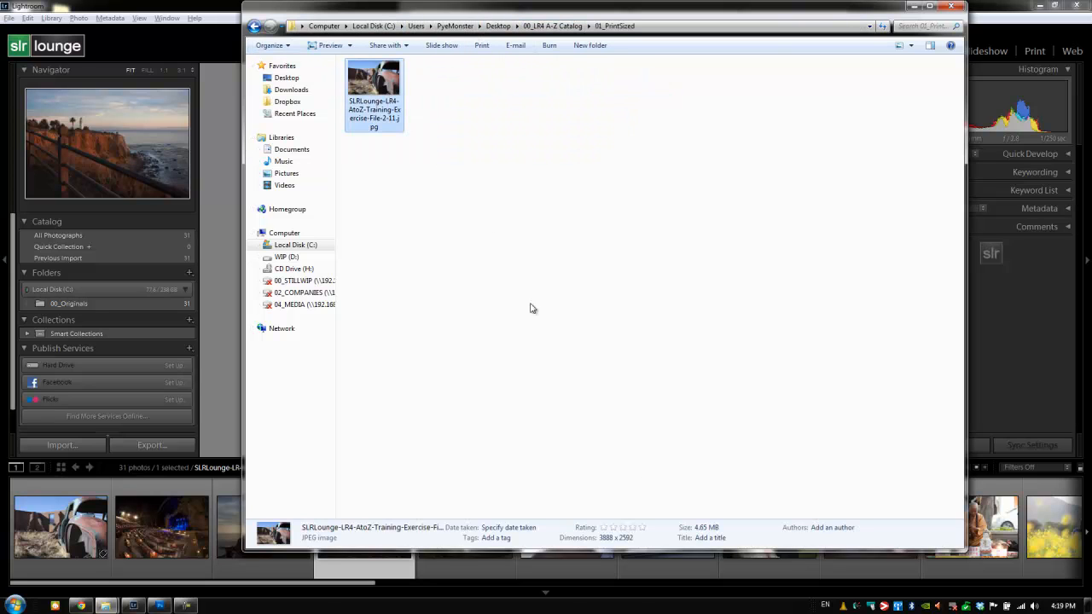
{"action": "mouse_move", "coordinate": [583, 424]}
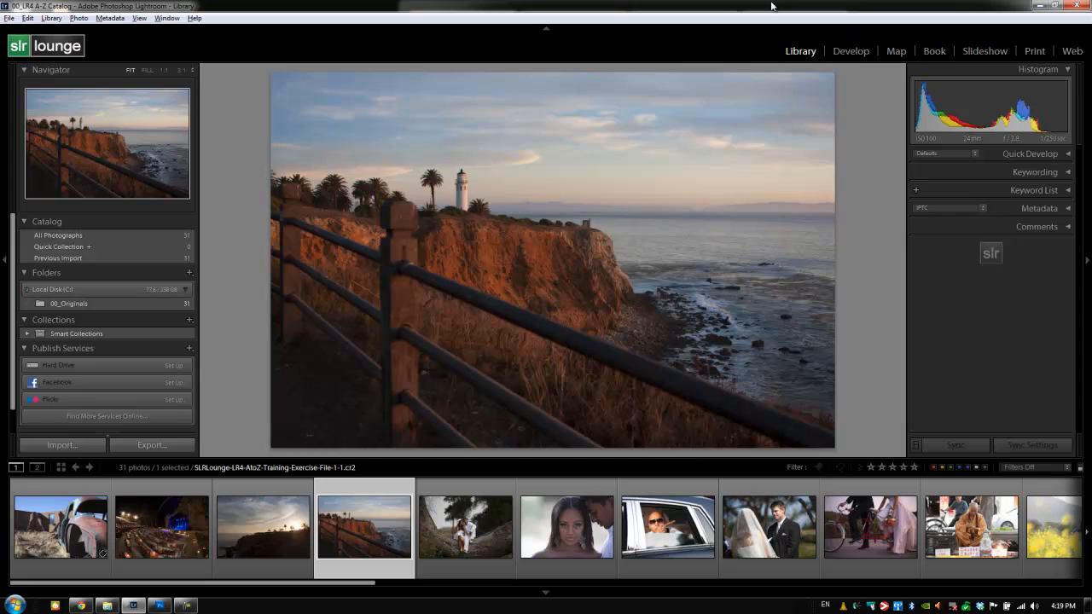
{"action": "mouse_move", "coordinate": [716, 49]}
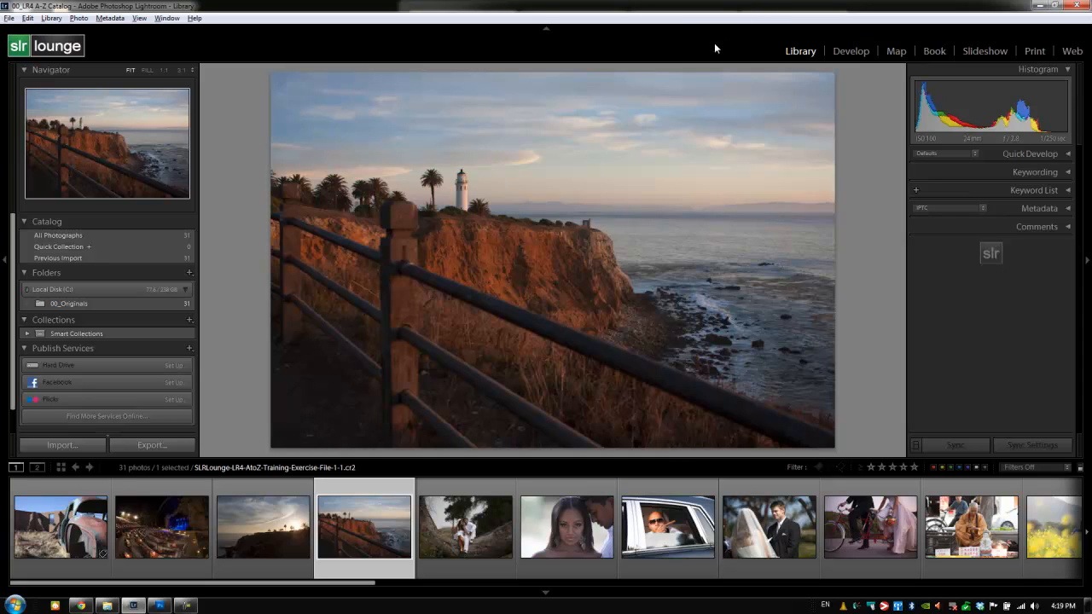